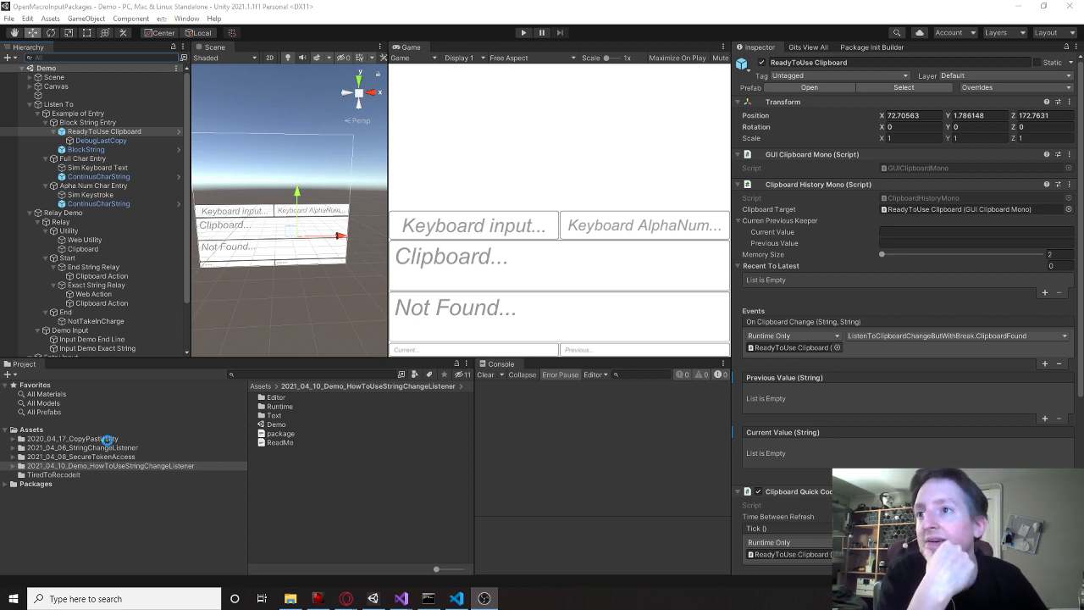
# Browse the CopyPasteUtility and StringChangeListener package folders in the Project window.
pyautogui.click(72, 437)
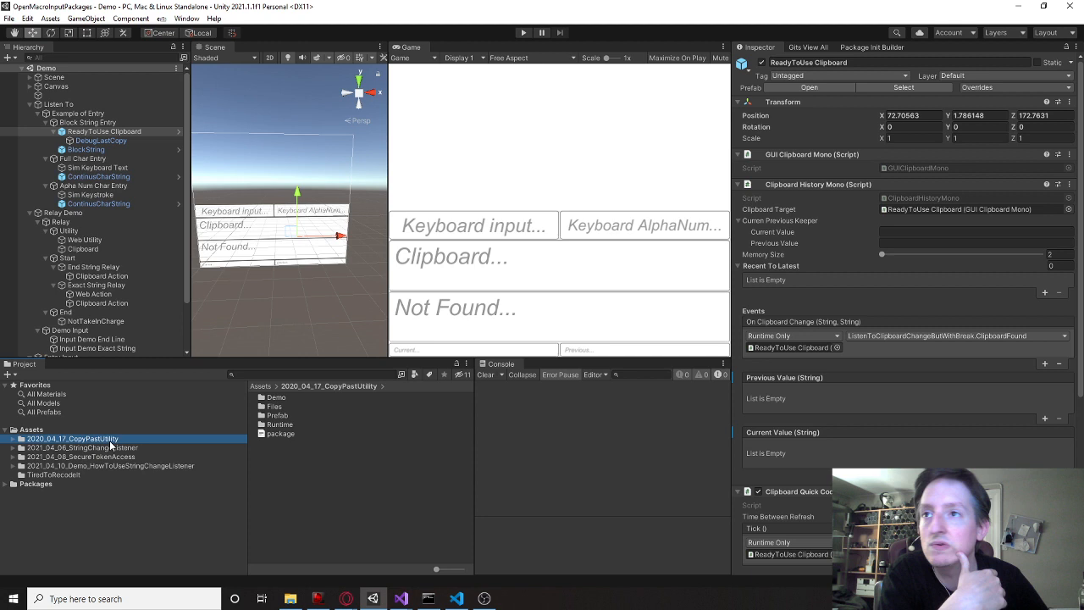
pyautogui.click(81, 447)
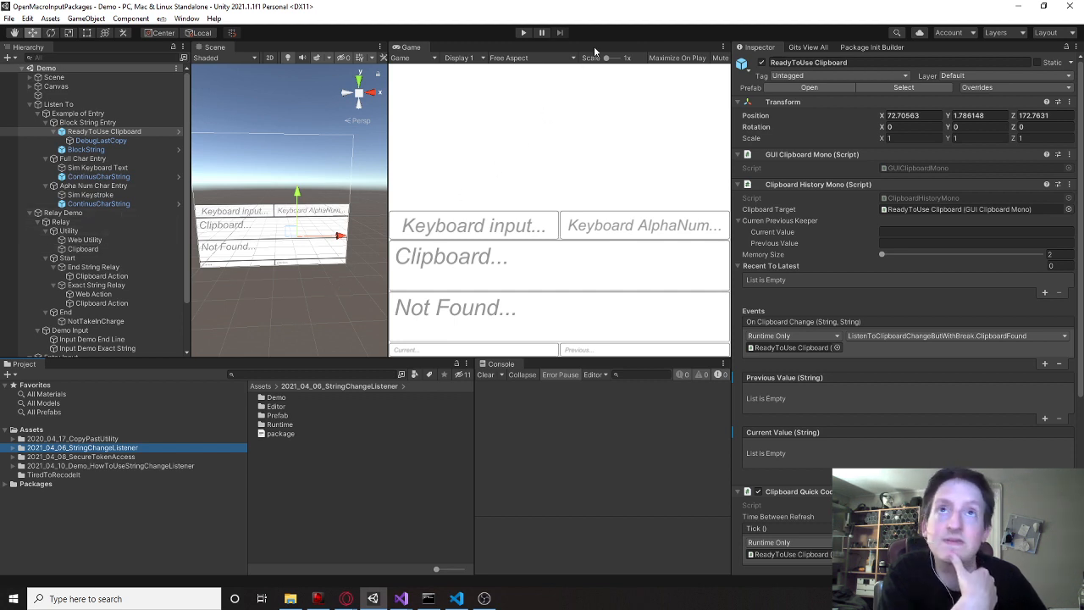
# Start Play mode so the demo scene runs and listens for keyboard and clipboard input.
pyautogui.click(521, 32)
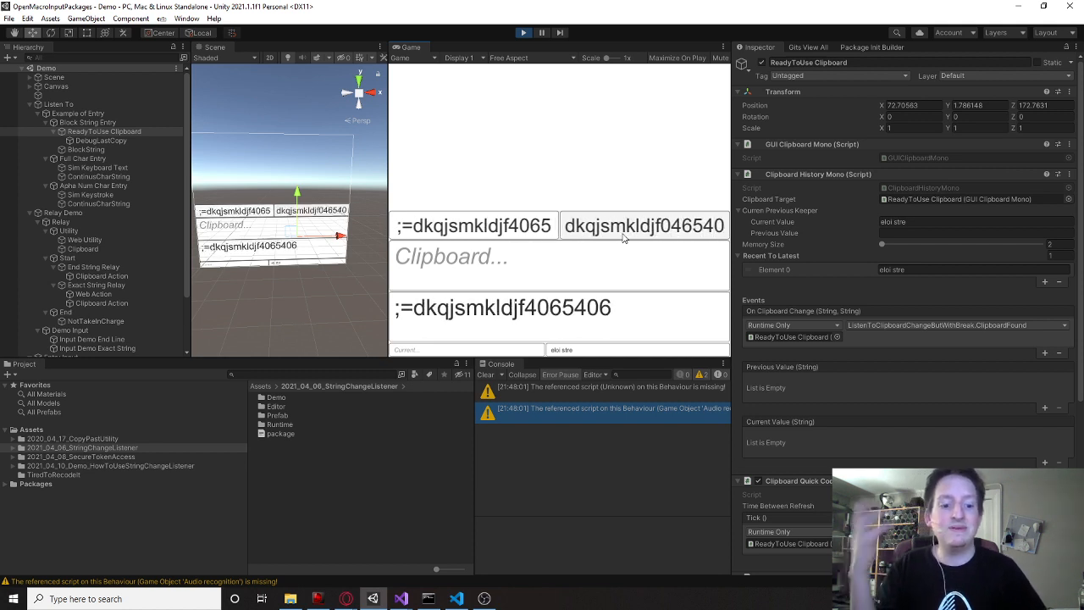
pyautogui.moveTo(559, 171)
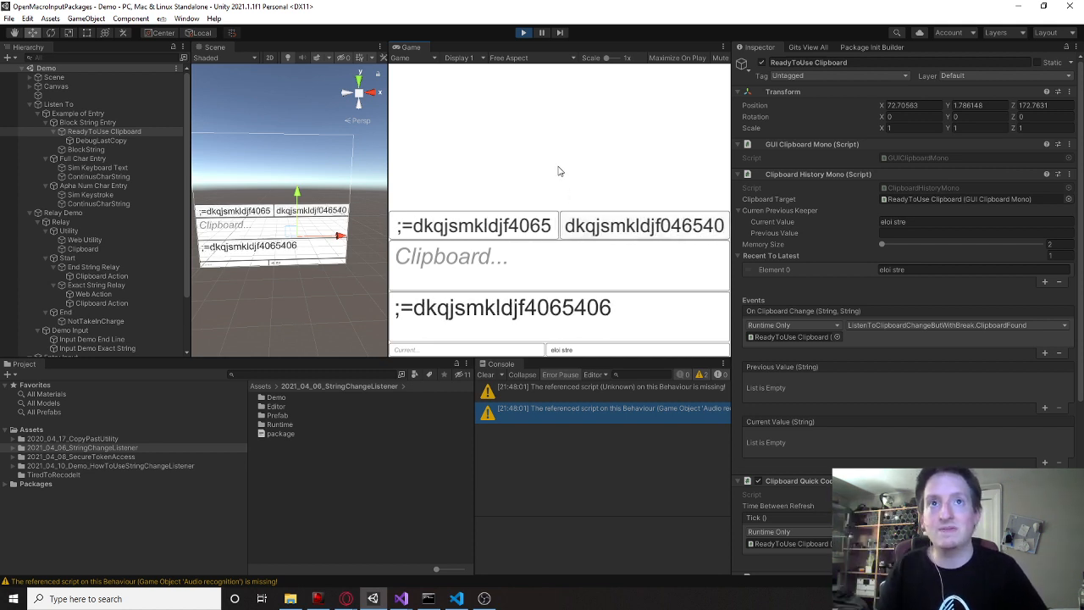
pyautogui.moveTo(569, 174)
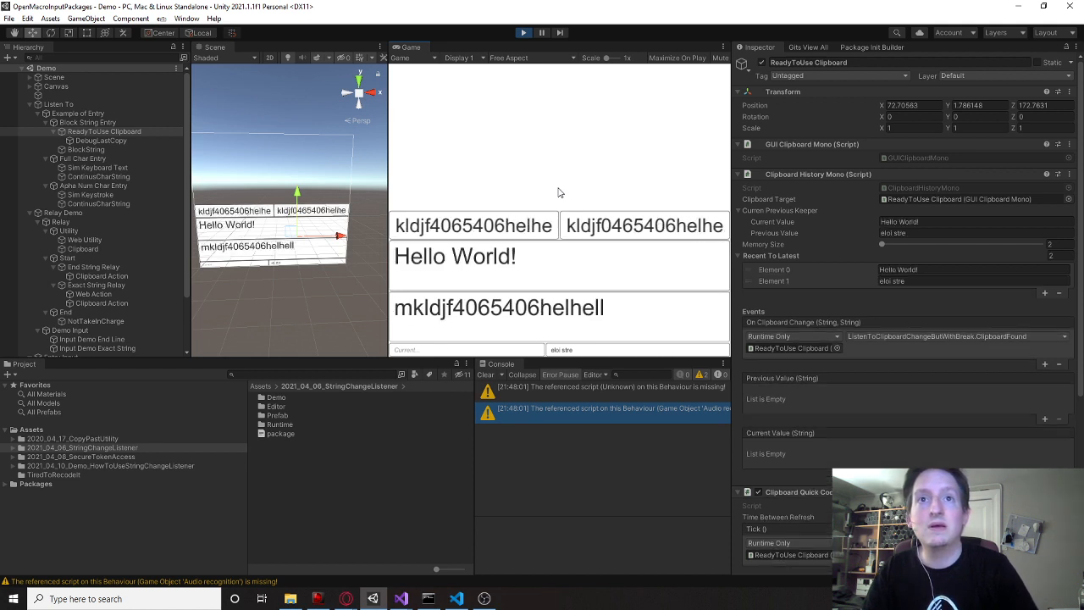
pyautogui.moveTo(544, 248)
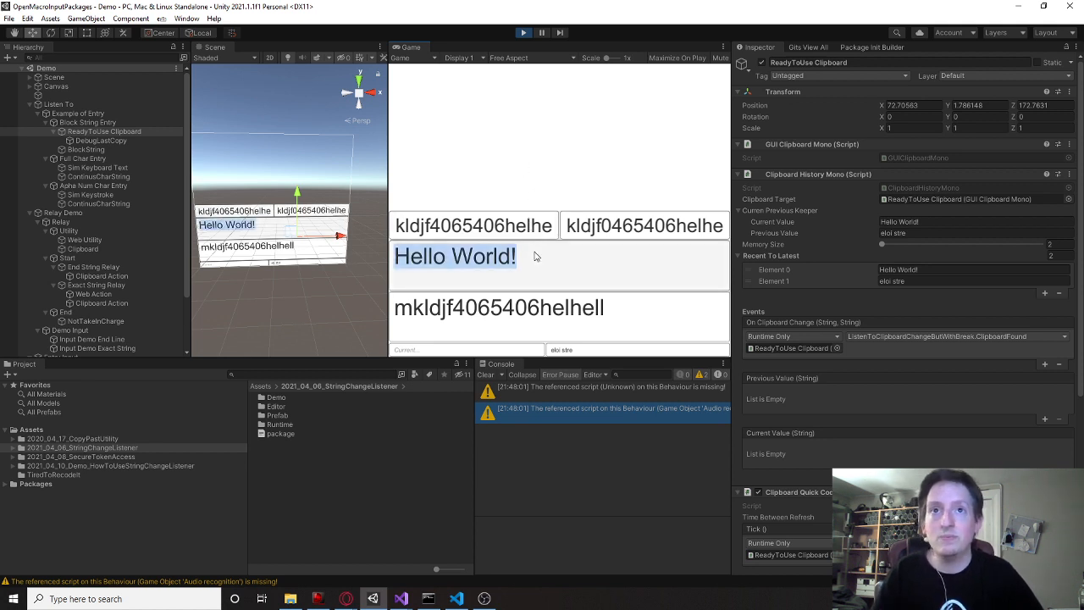
# Type g, UNity and Wars in the running demo so keyboard fields and clipboard history update.
pyautogui.write('g:')
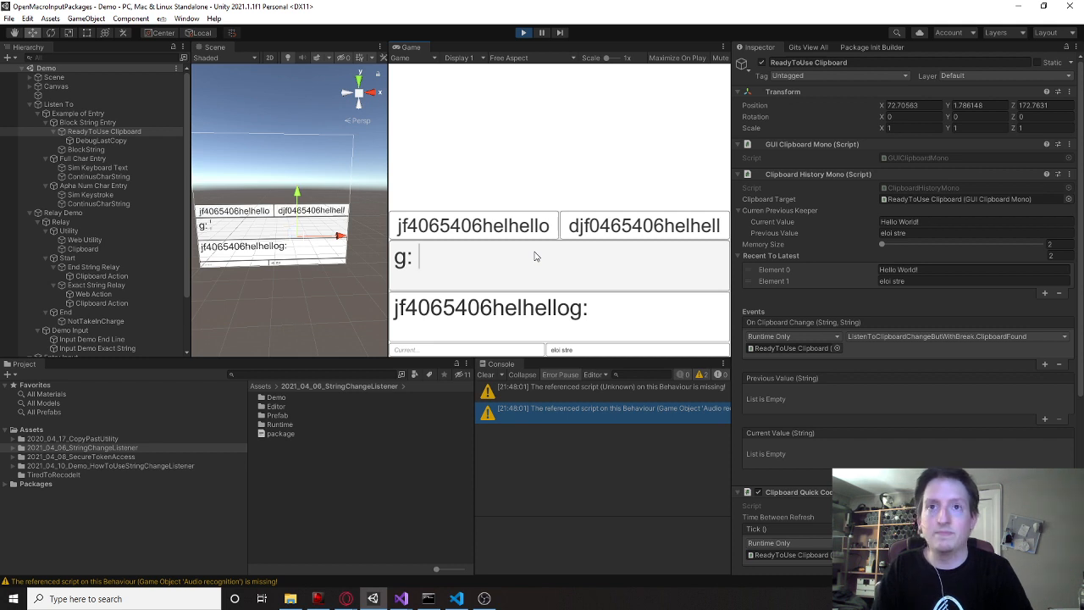
pyautogui.write('UNityt:')
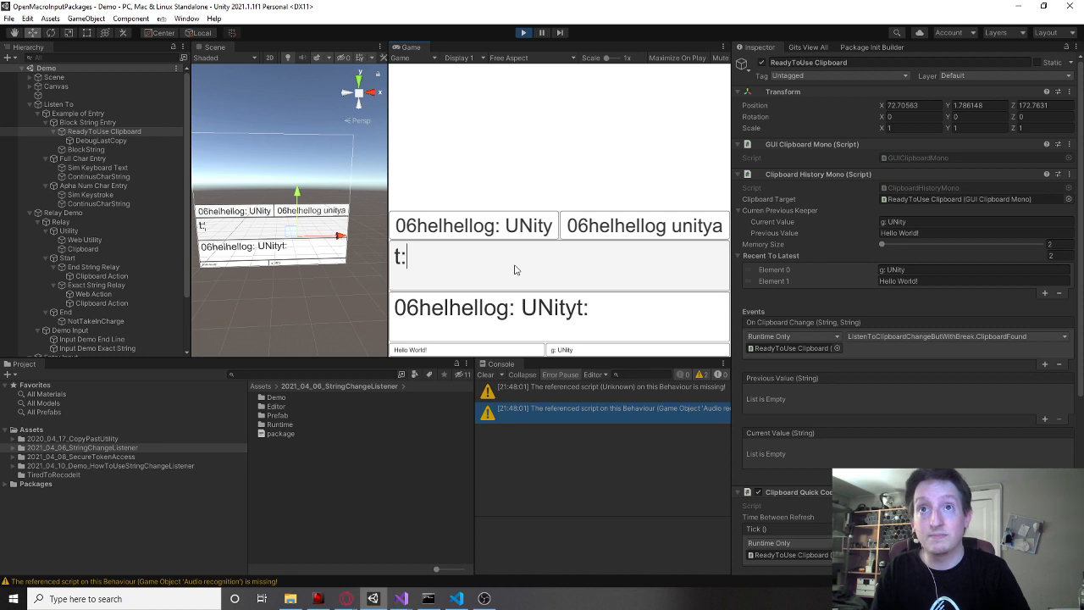
pyautogui.write('Wars')
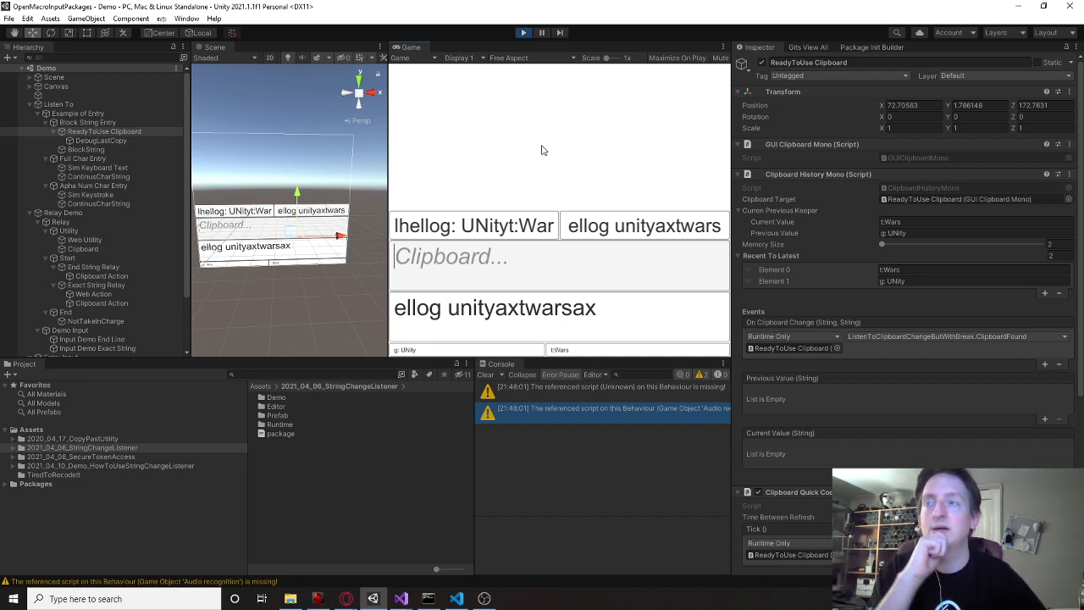
pyautogui.moveTo(518, 144)
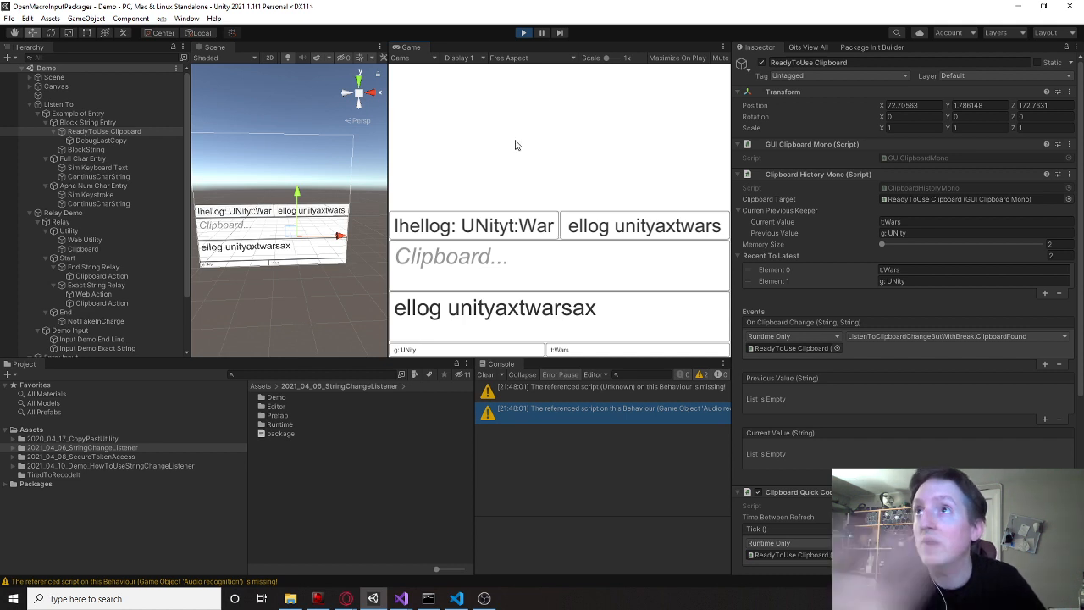
pyautogui.moveTo(481, 149)
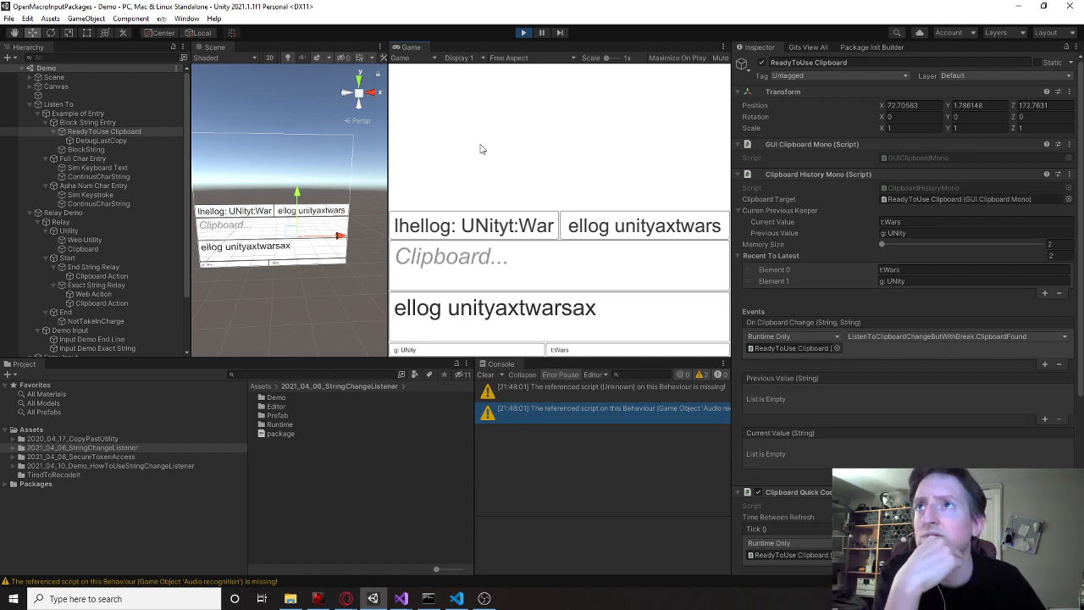
pyautogui.moveTo(499, 153)
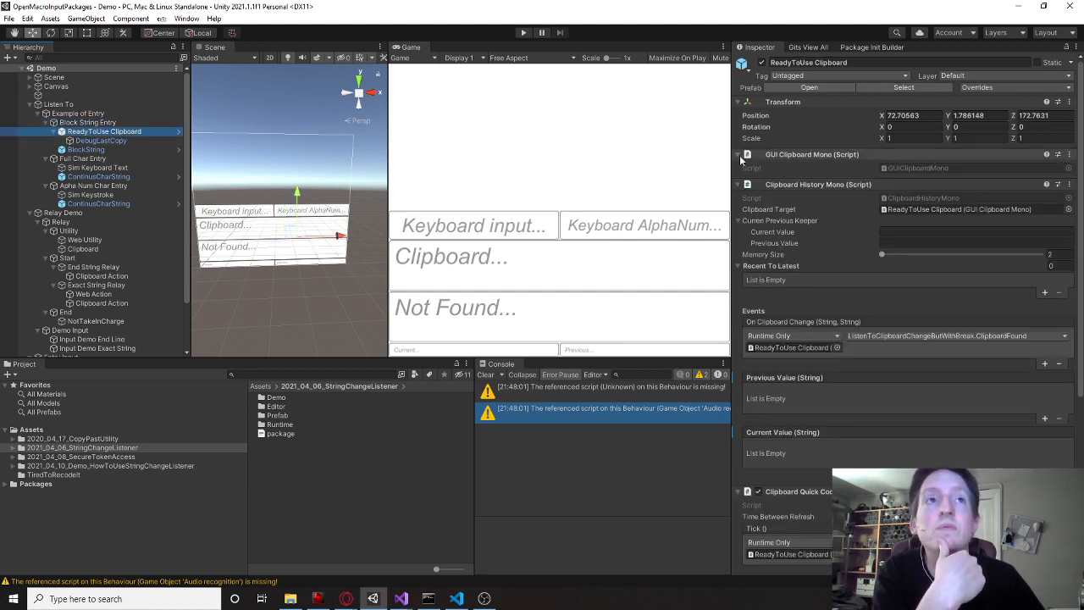
# Scroll the Inspector down to the Clipboard Quick Coded Timer and break-listener components.
pyautogui.scroll(-3)
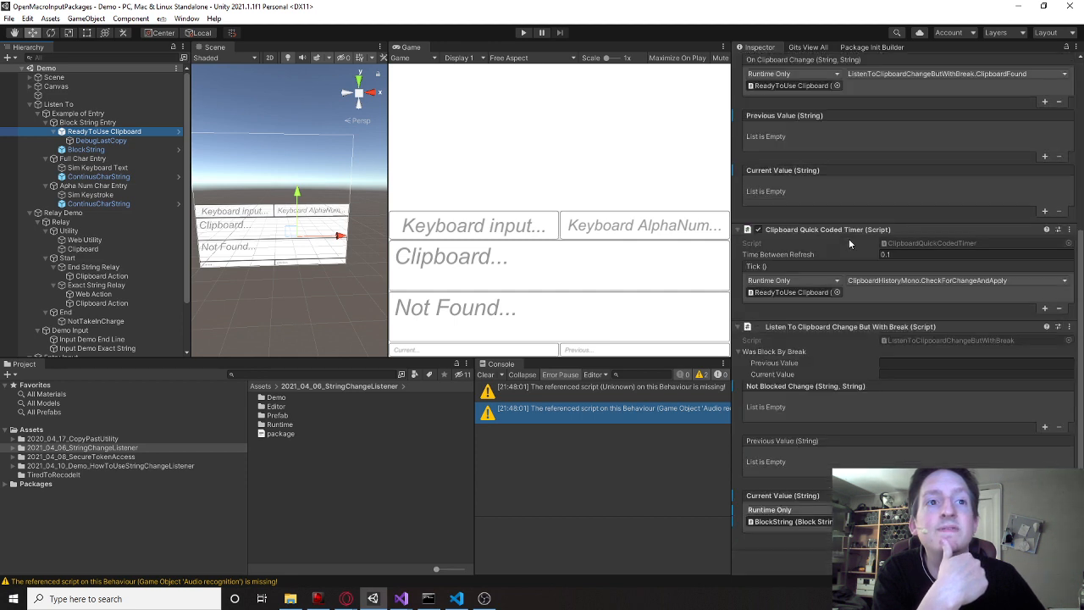
pyautogui.moveTo(833, 168)
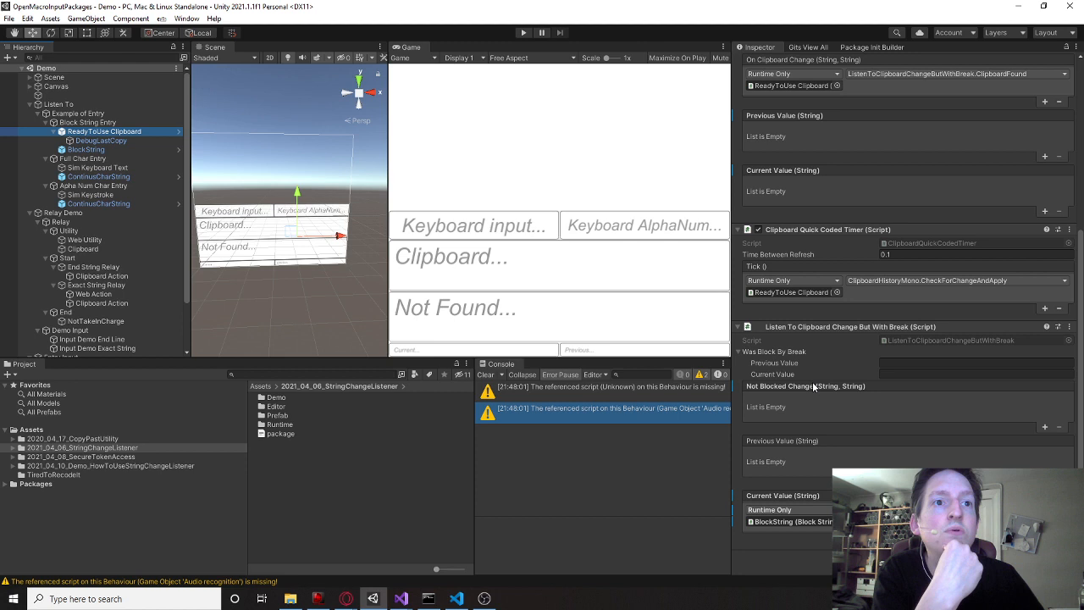
pyautogui.moveTo(856, 330)
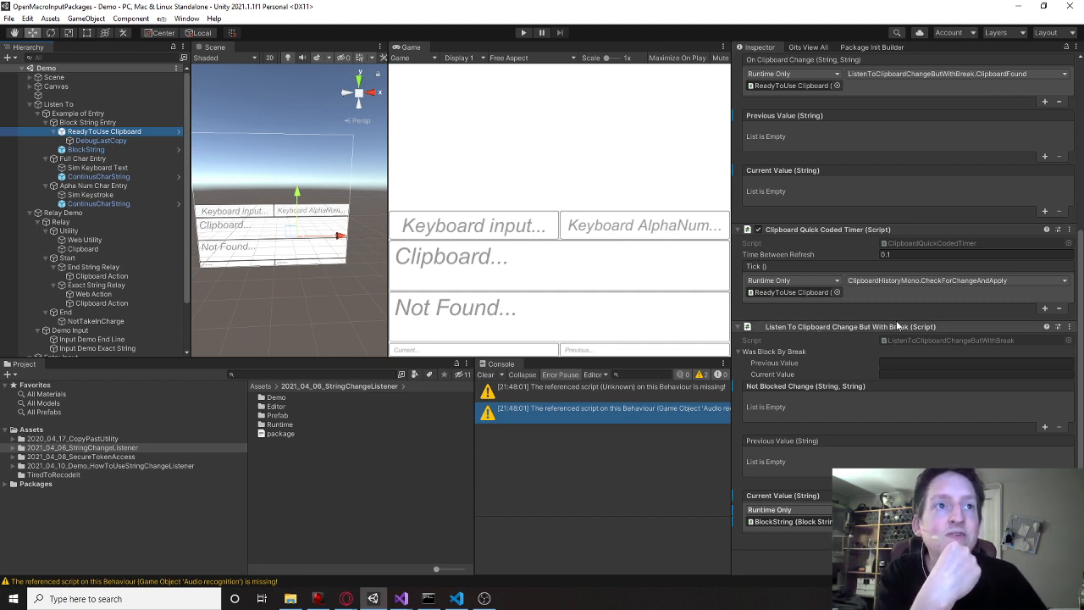
pyautogui.moveTo(901, 332)
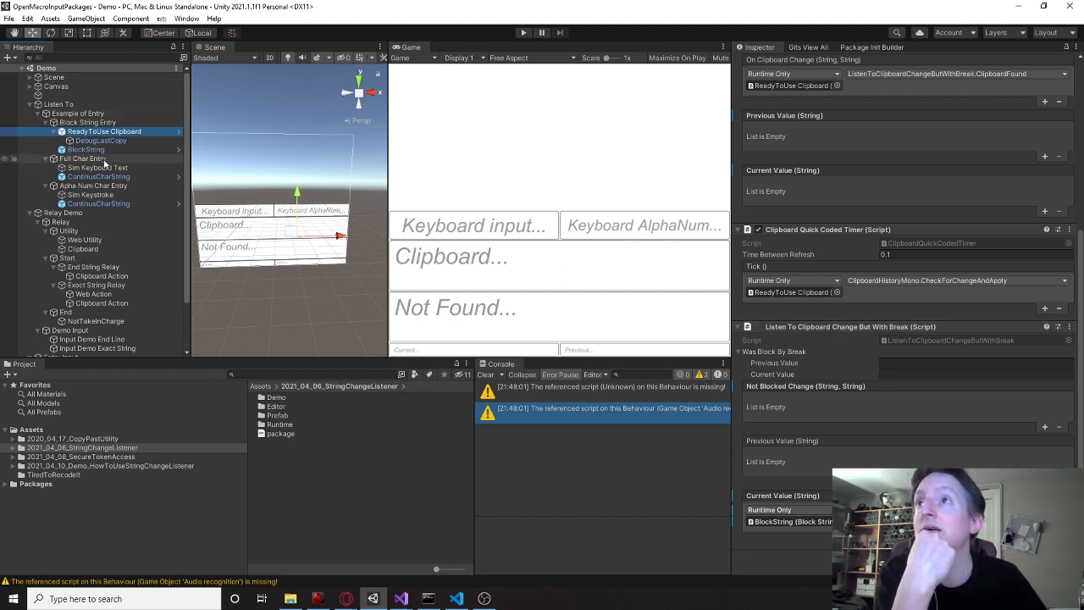
# Inspect the Sim Keyboard Text, Sim Keystroke and ContinuousCharString objects in turn.
pyautogui.click(98, 168)
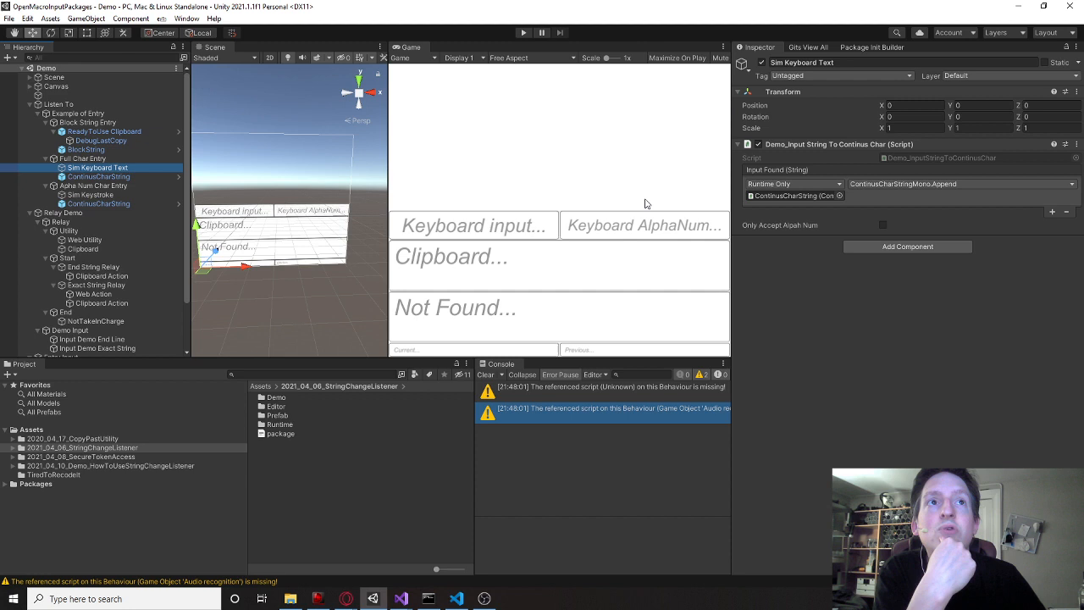
pyautogui.moveTo(822, 153)
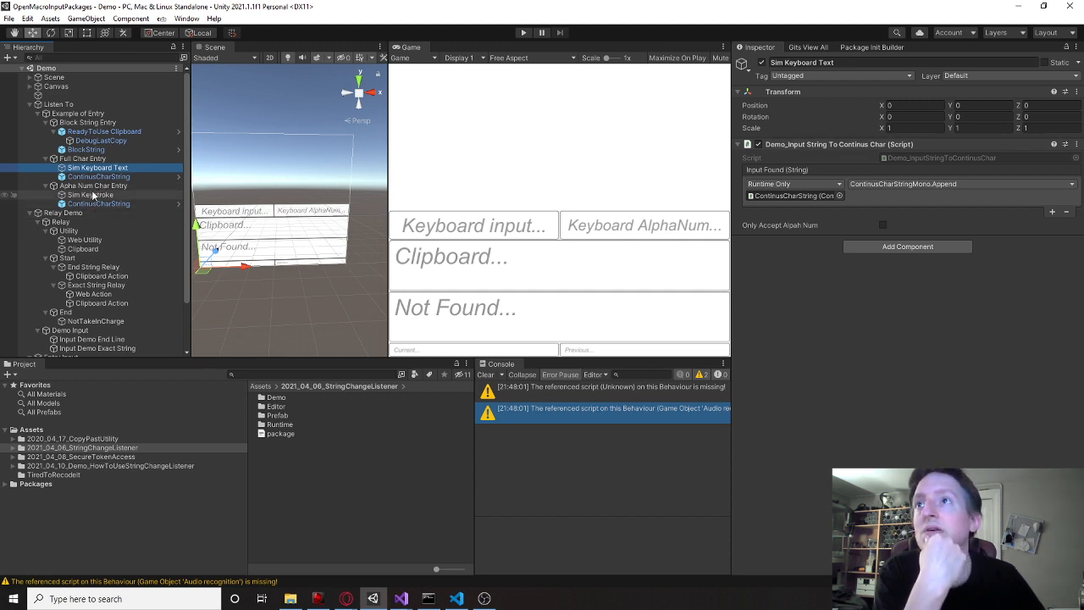
pyautogui.click(90, 195)
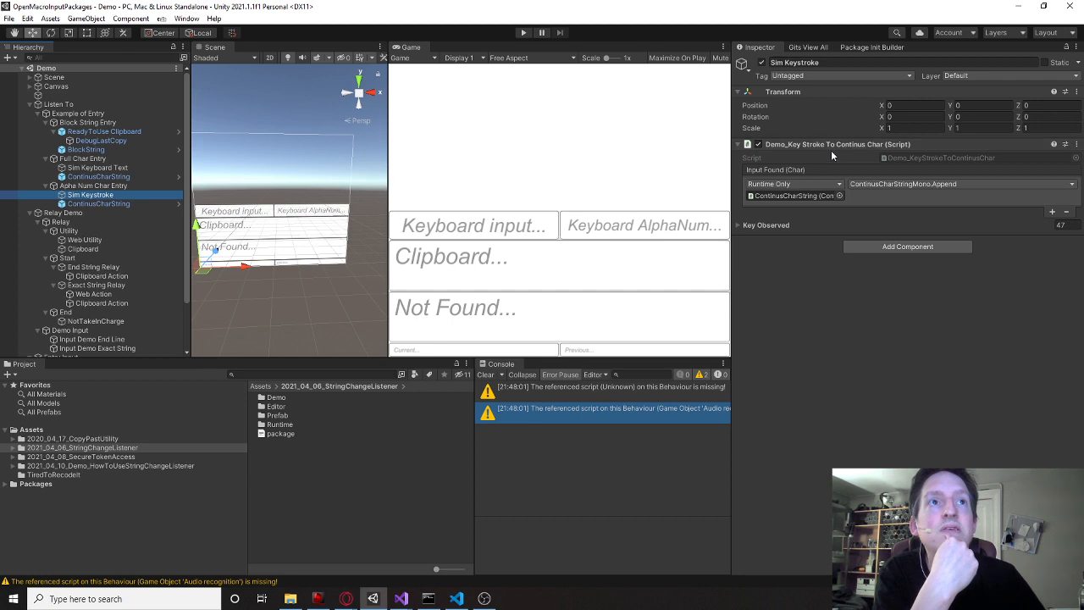
pyautogui.click(99, 203)
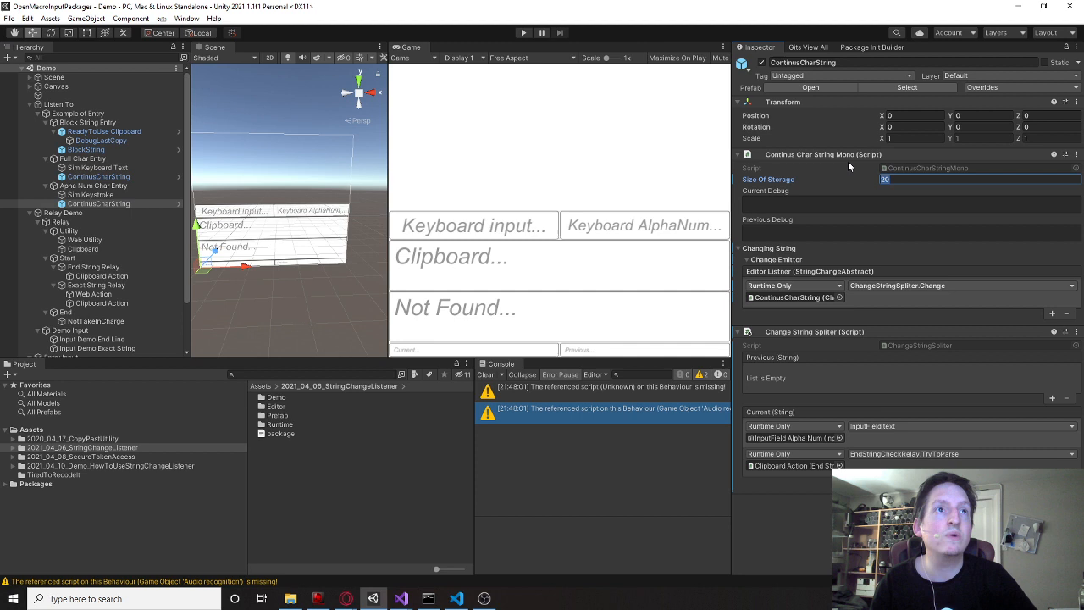
pyautogui.moveTo(800, 188)
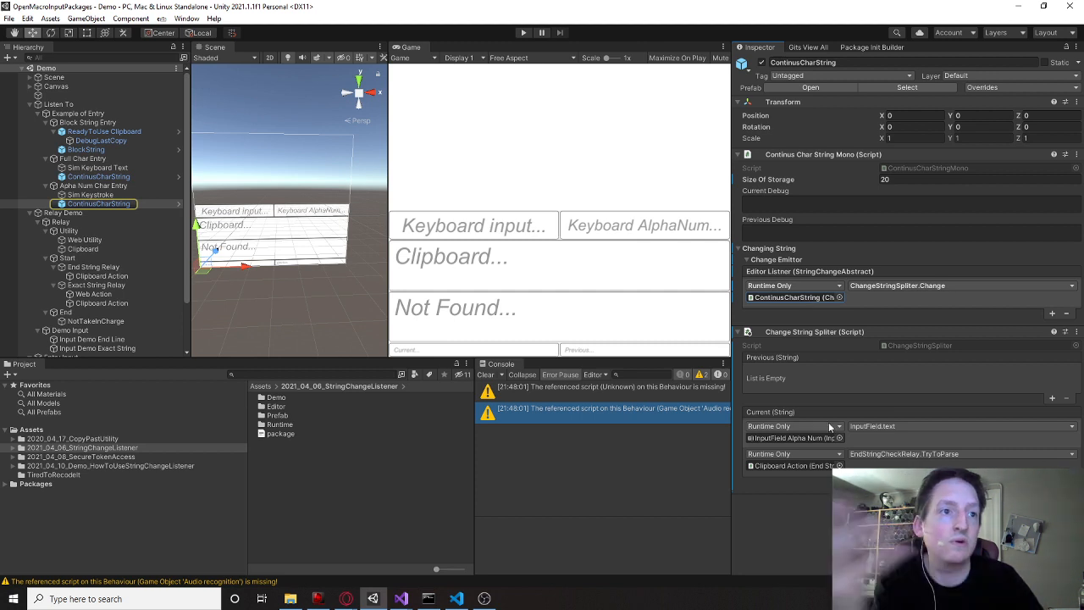
# Follow the ContinuousCharString event target to the Clipboard Action relay object.
pyautogui.click(100, 274)
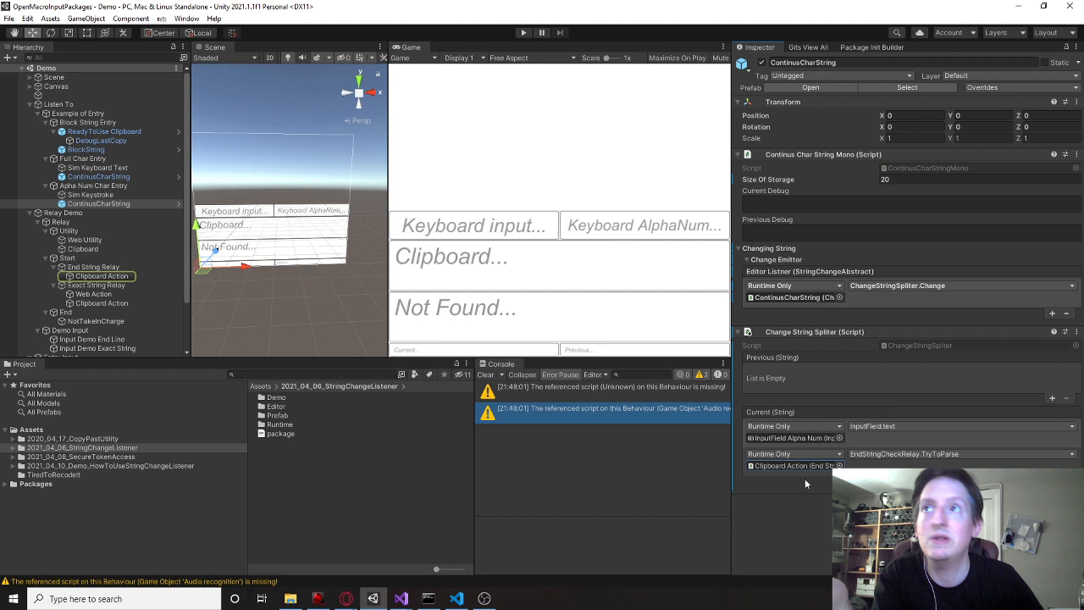
pyautogui.click(102, 277)
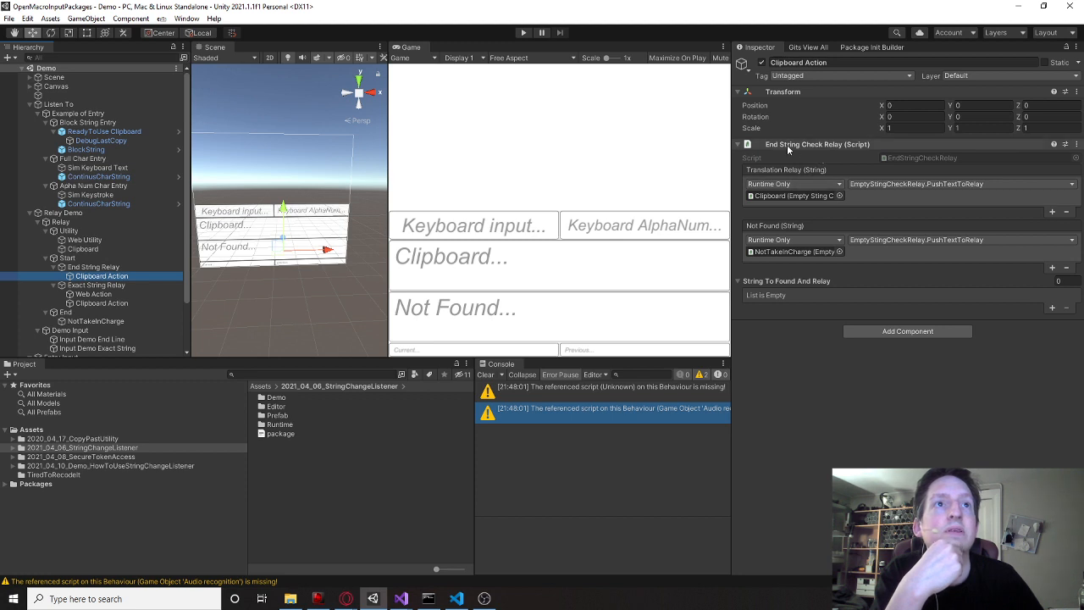
pyautogui.moveTo(772, 149)
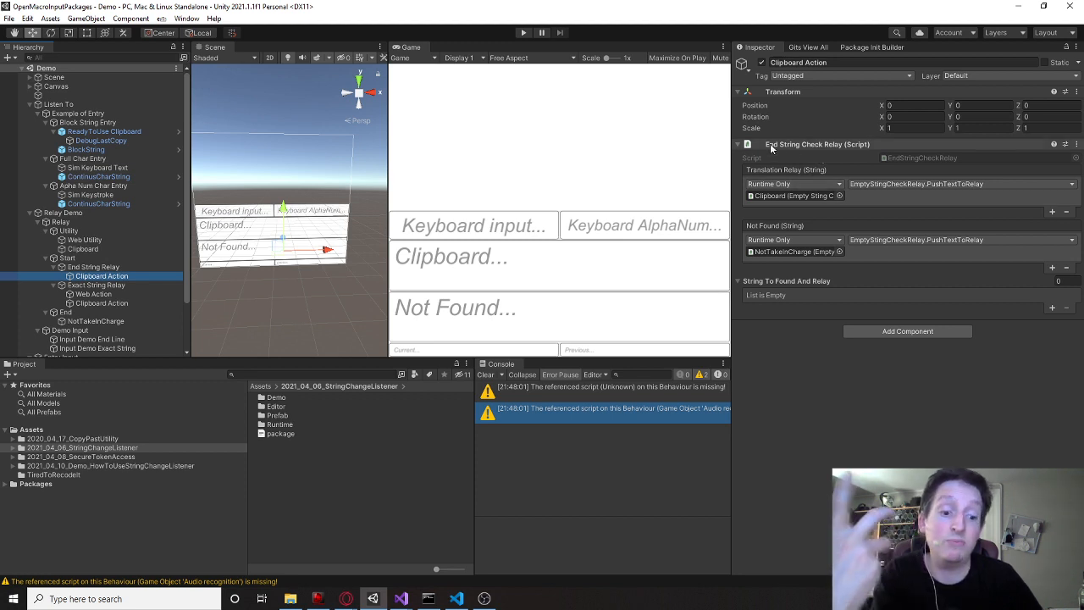
pyautogui.moveTo(827, 163)
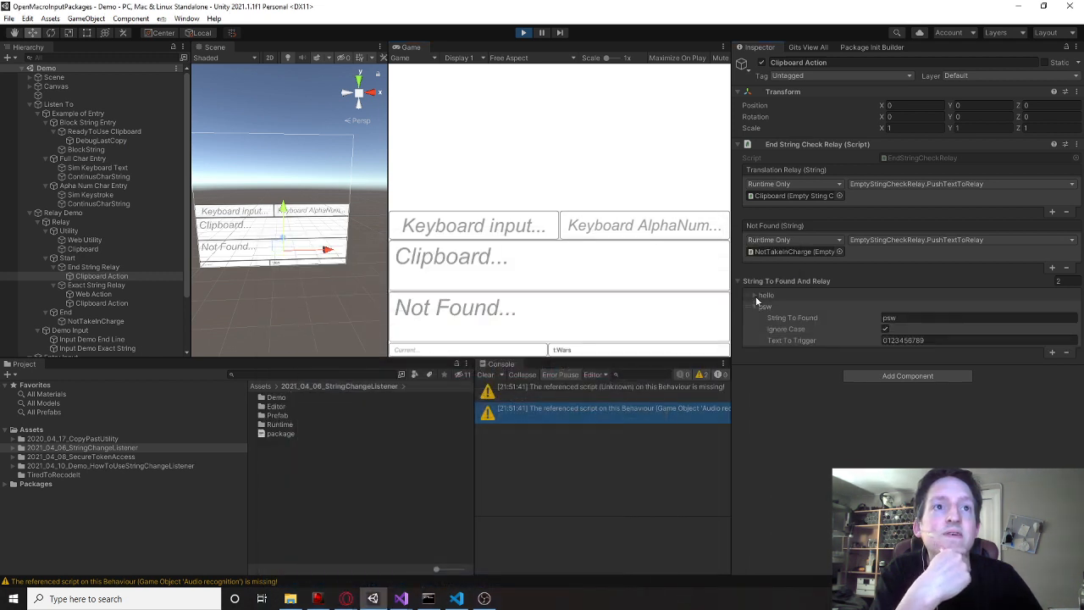
# Expand a keyword entry, then inspect the Unit String Relay and End String Relay clipboard action.
pyautogui.click(756, 295)
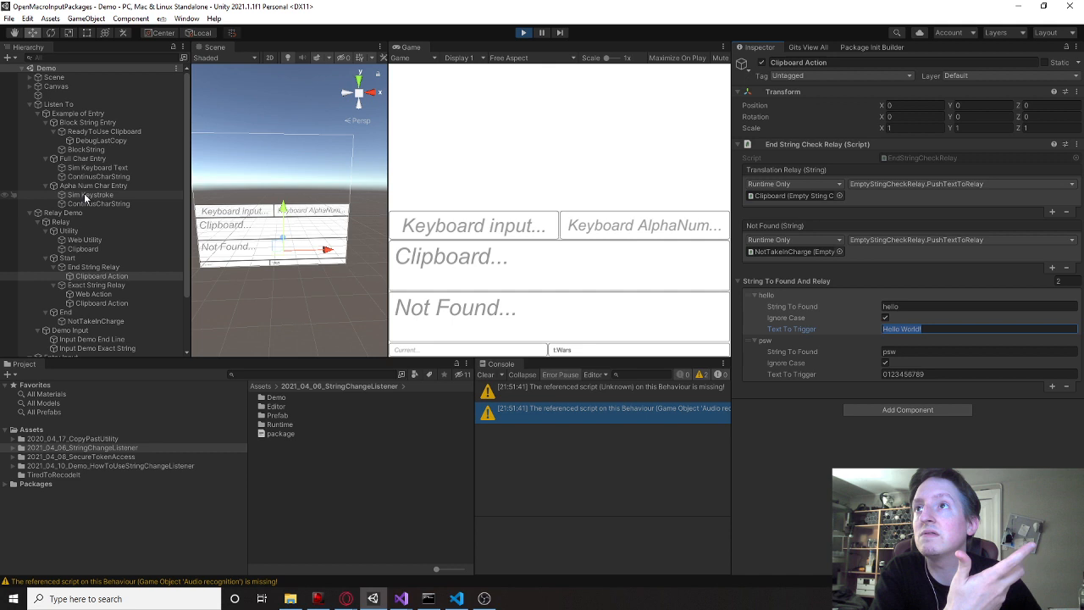
pyautogui.click(93, 267)
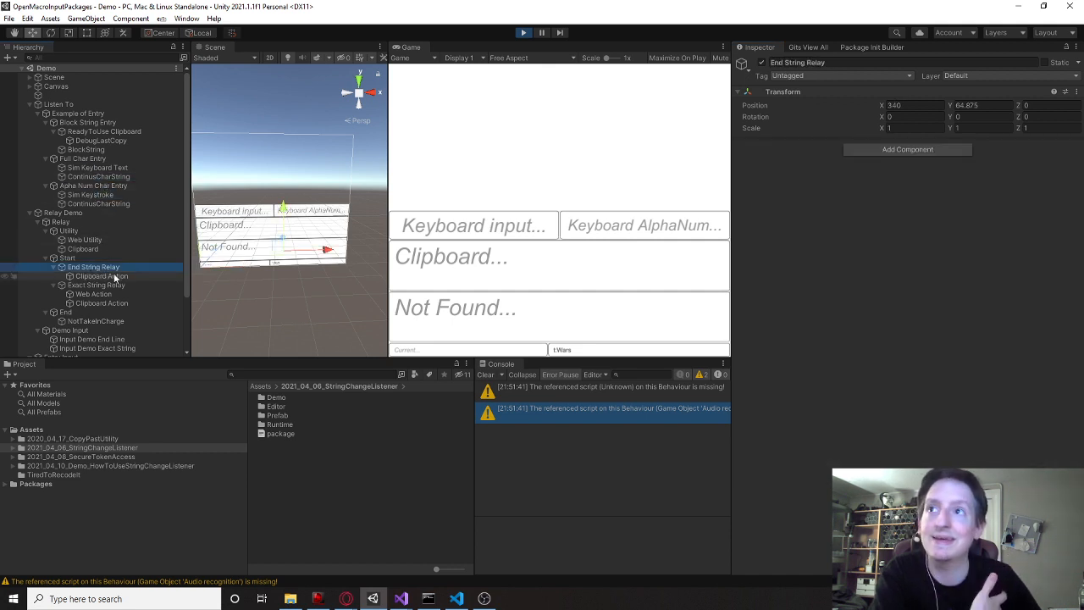
pyautogui.click(101, 276)
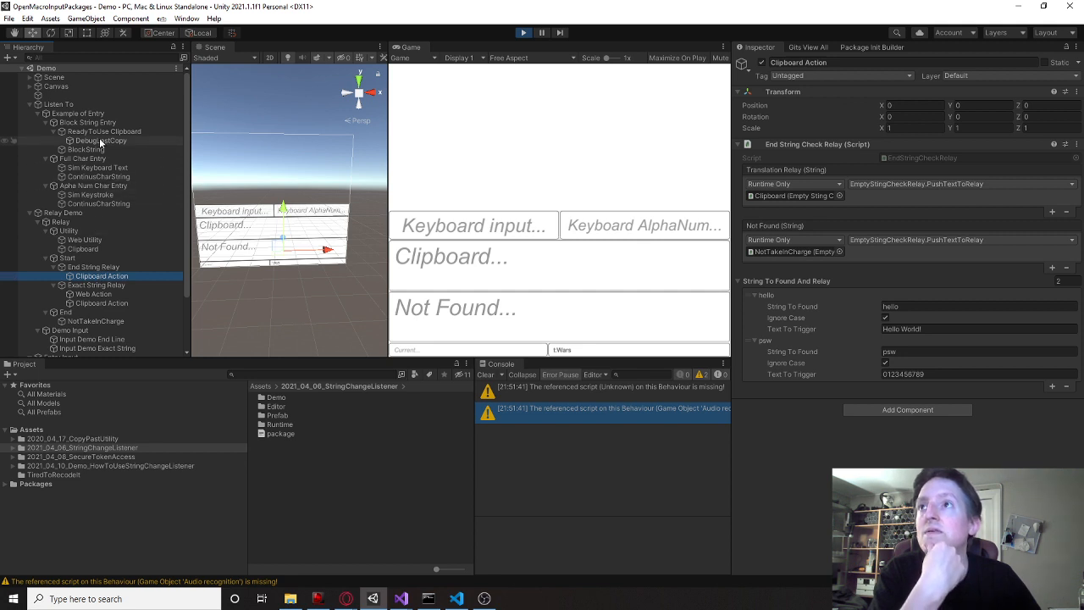
# Inspect the DebugLastCopy object and then the Exact String Relay object.
pyautogui.click(98, 141)
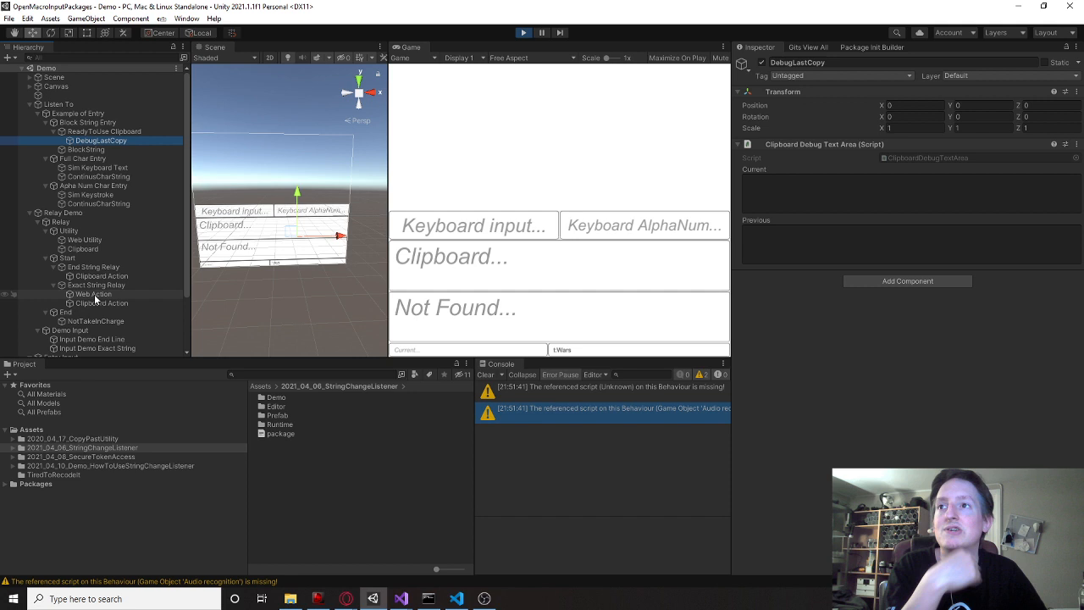
pyautogui.click(89, 284)
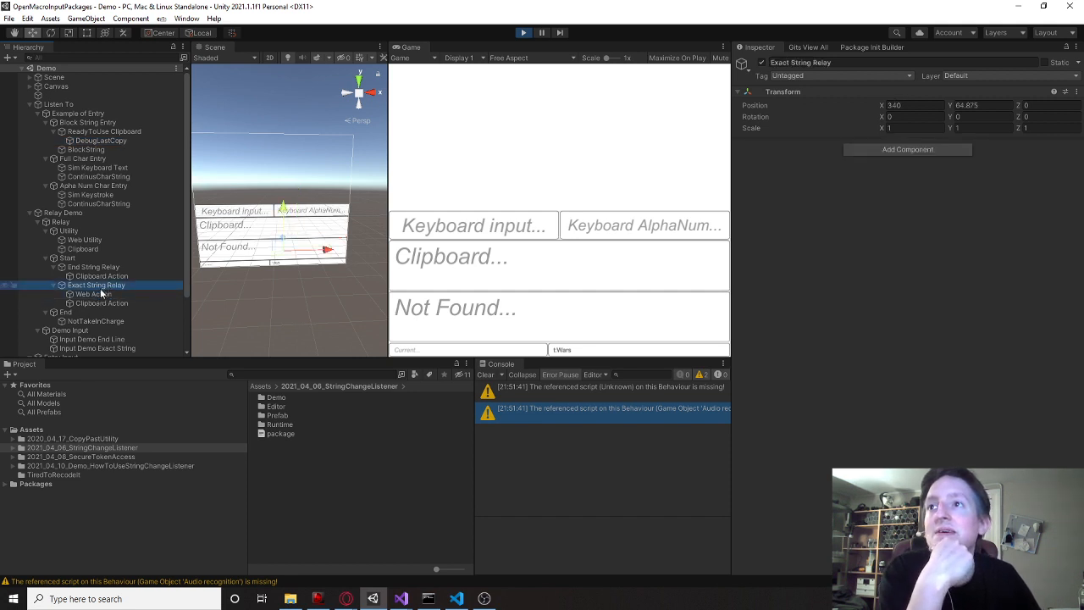
# Select Web Action and open its OpenWebStringCheckRelay script in Visual Studio.
pyautogui.click(91, 295)
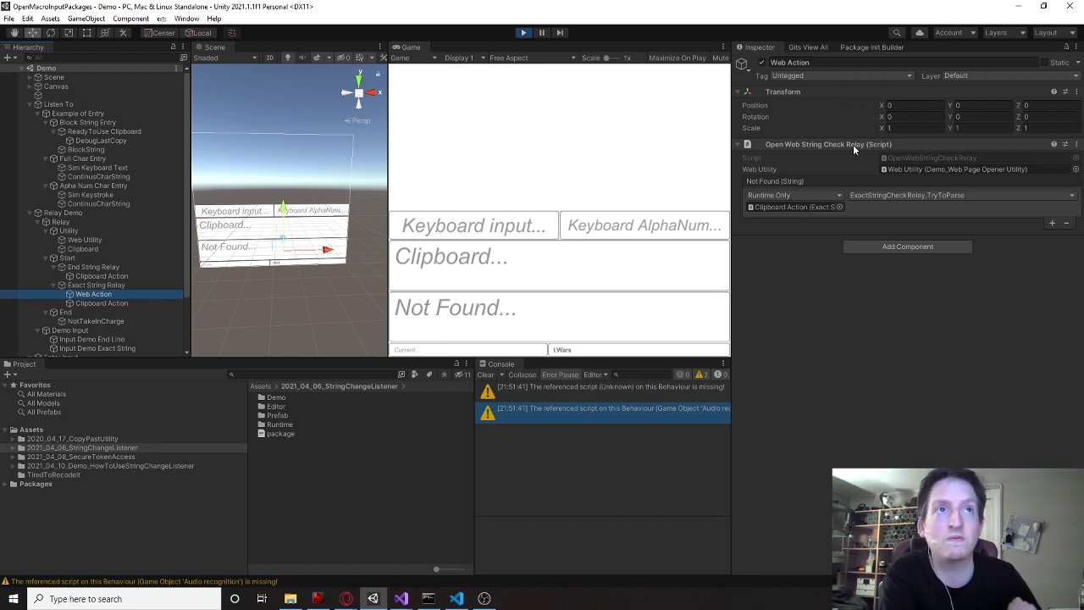
pyautogui.moveTo(876, 175)
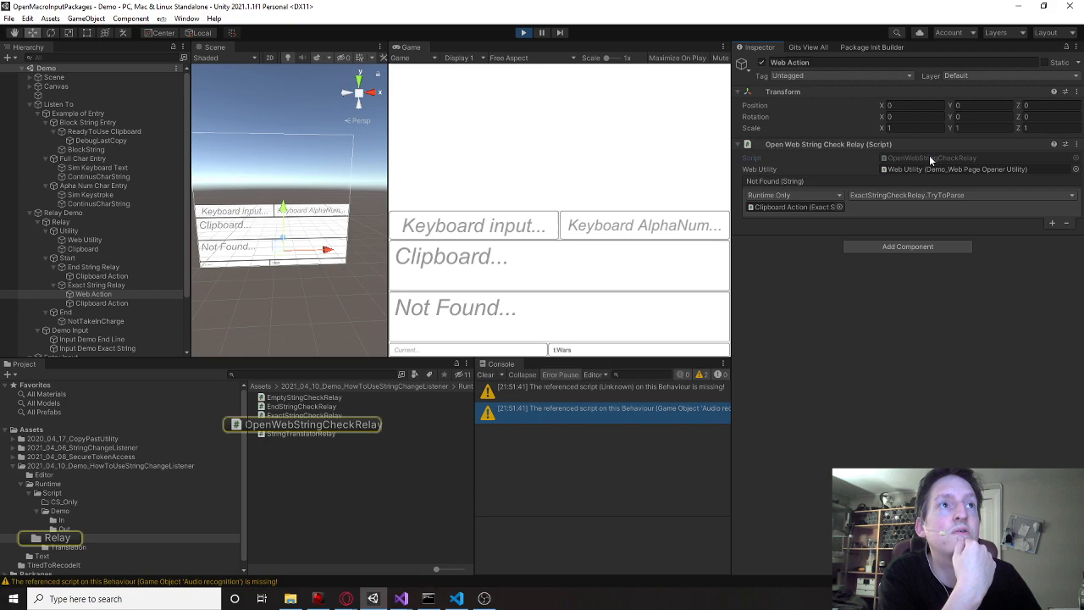
pyautogui.click(305, 424)
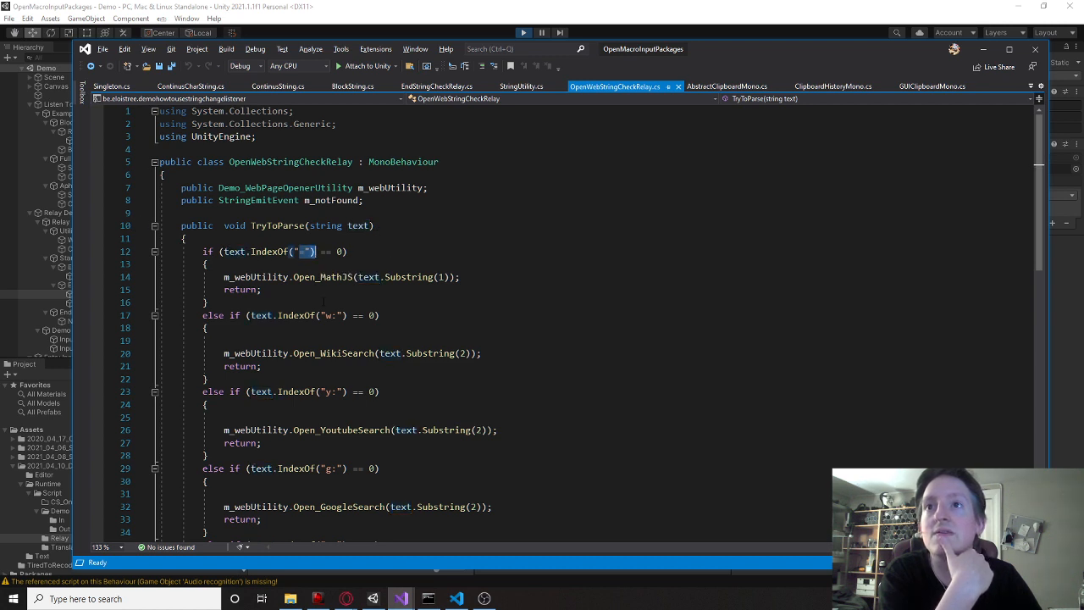
# Read through TryToParse prefix checks, highlighting the Open_WikiSearch call.
pyautogui.scroll(-3)
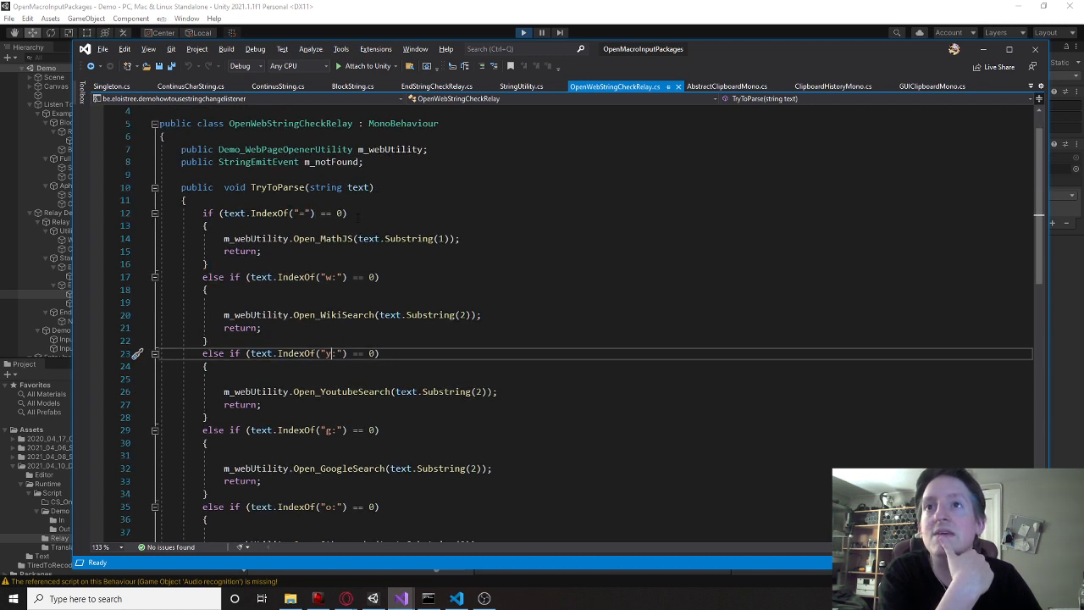
pyautogui.doubleClick(332, 313)
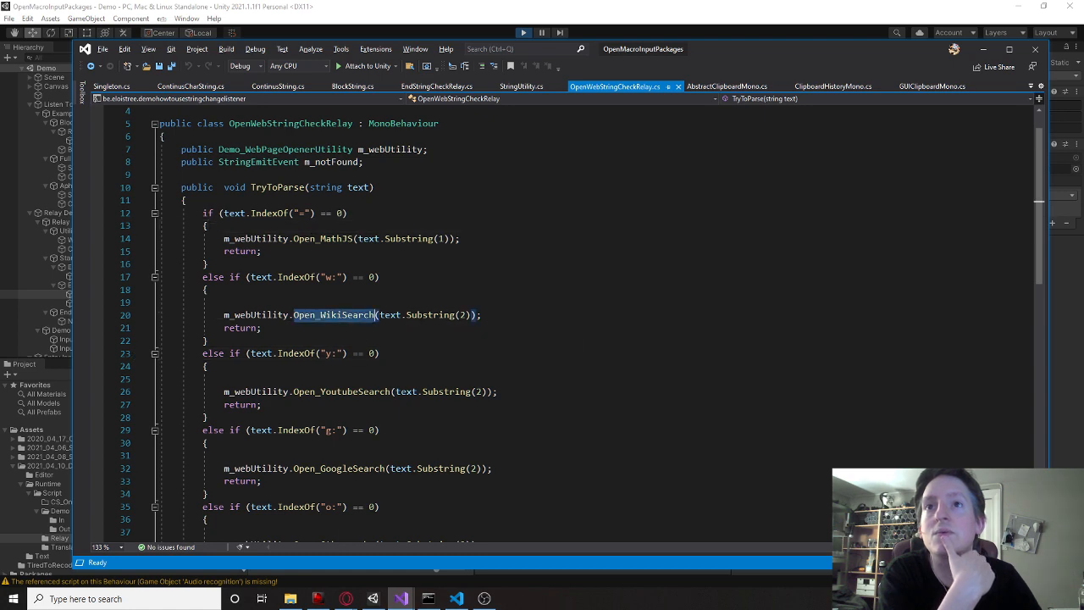
pyautogui.scroll(-3)
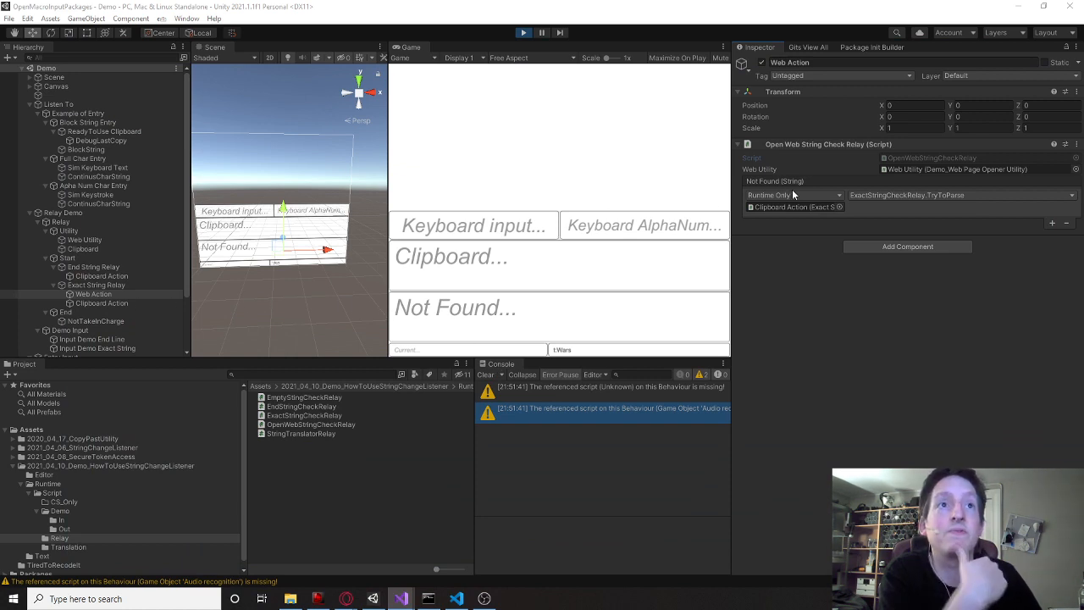
# Inspect the Exact String Relay clipboard action and expand its hello and pew keyword entries.
pyautogui.click(102, 303)
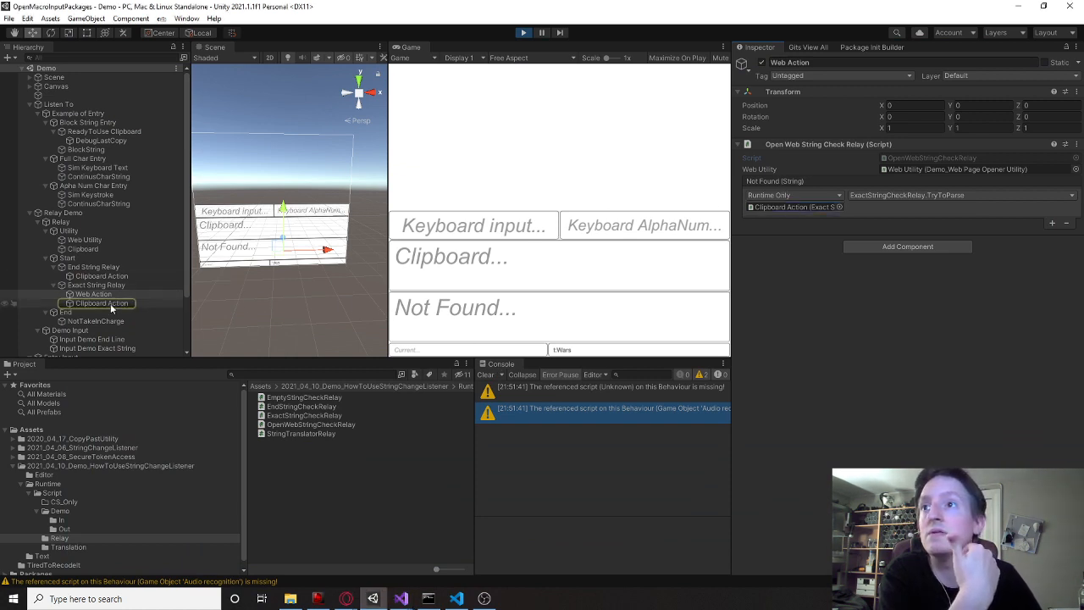
pyautogui.click(102, 302)
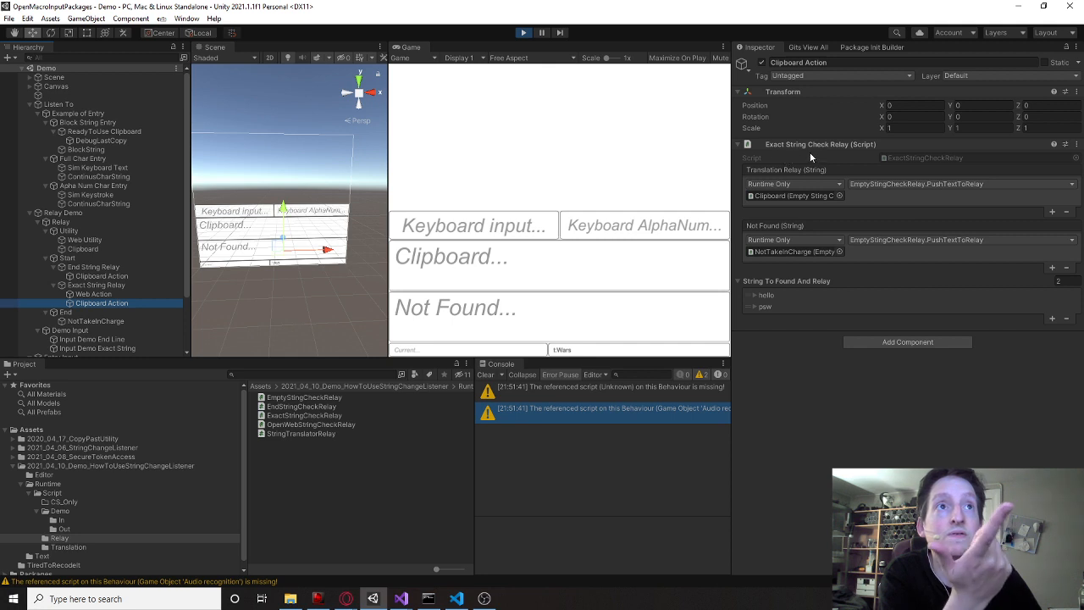
pyautogui.click(754, 295)
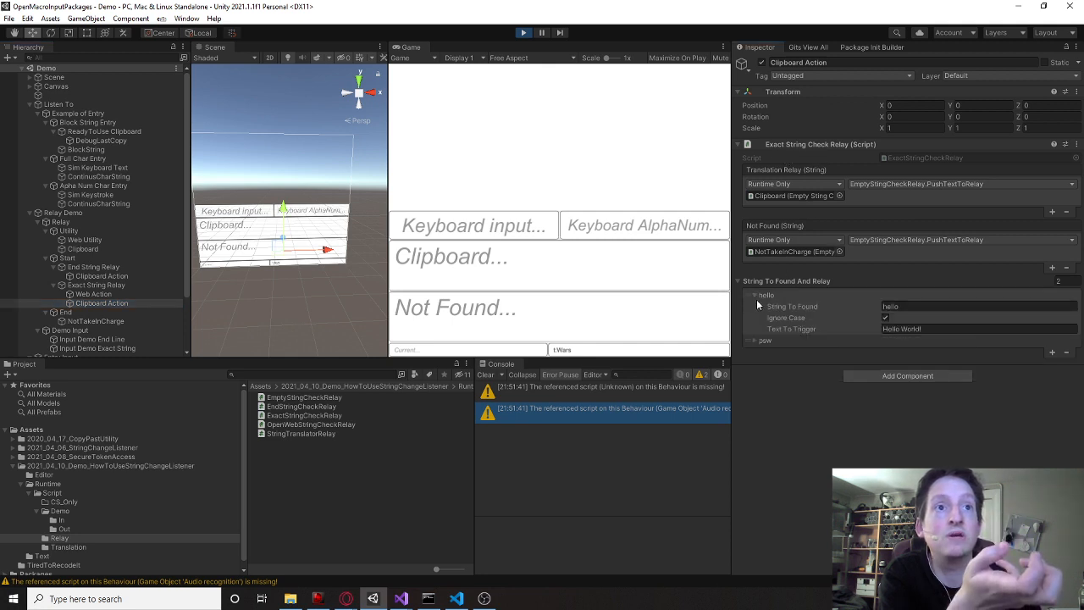
pyautogui.click(754, 339)
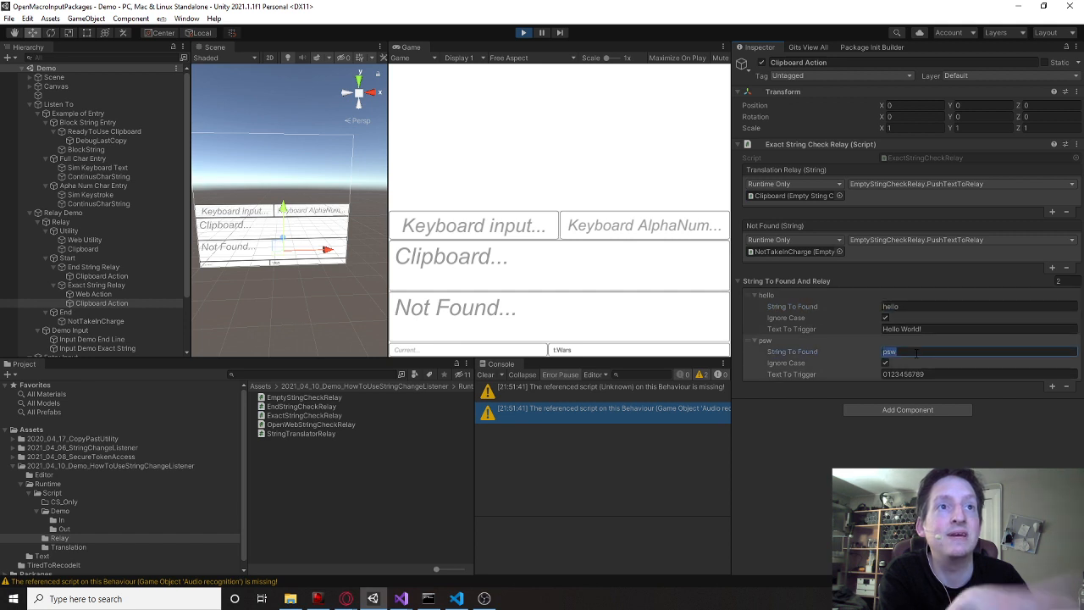
# Peek at the Not Found event timing options unchanged, then inspect the NotTakenCharge object.
pyautogui.click(793, 240)
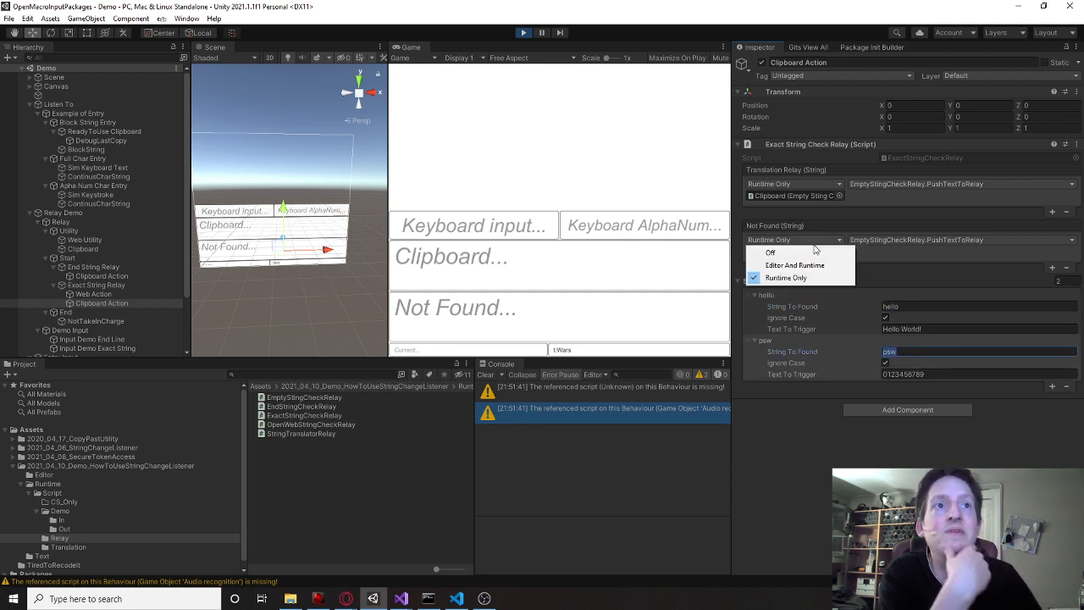
pyautogui.click(786, 278)
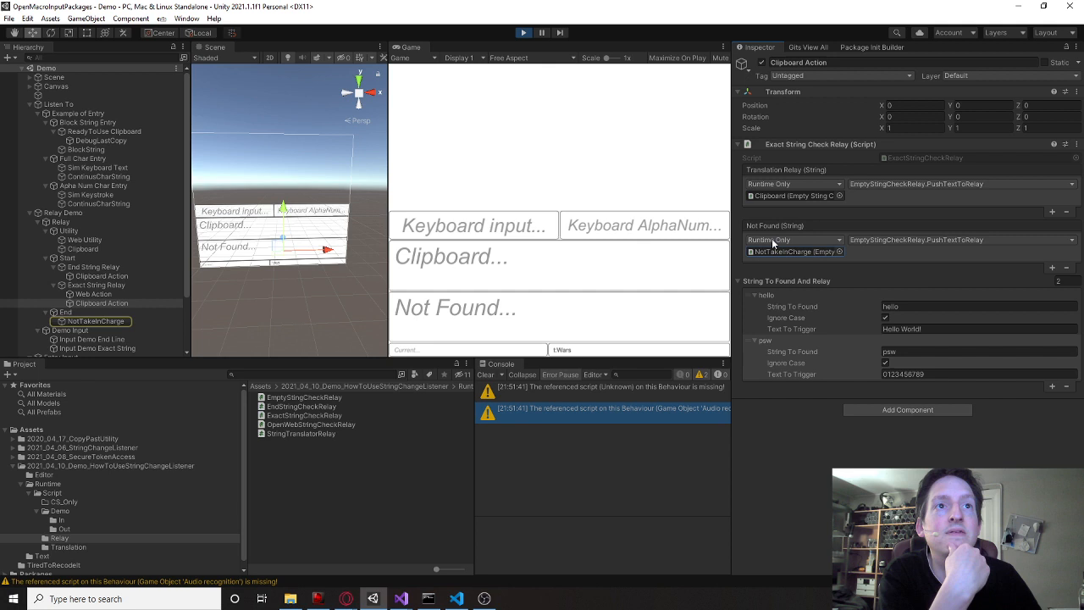
pyautogui.click(93, 322)
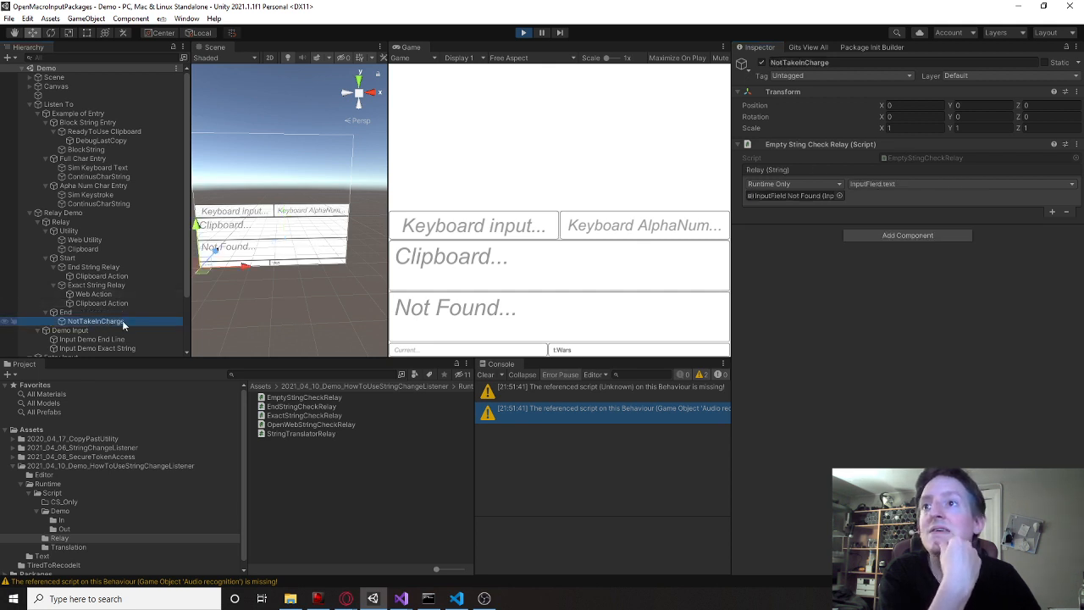
pyautogui.moveTo(800, 213)
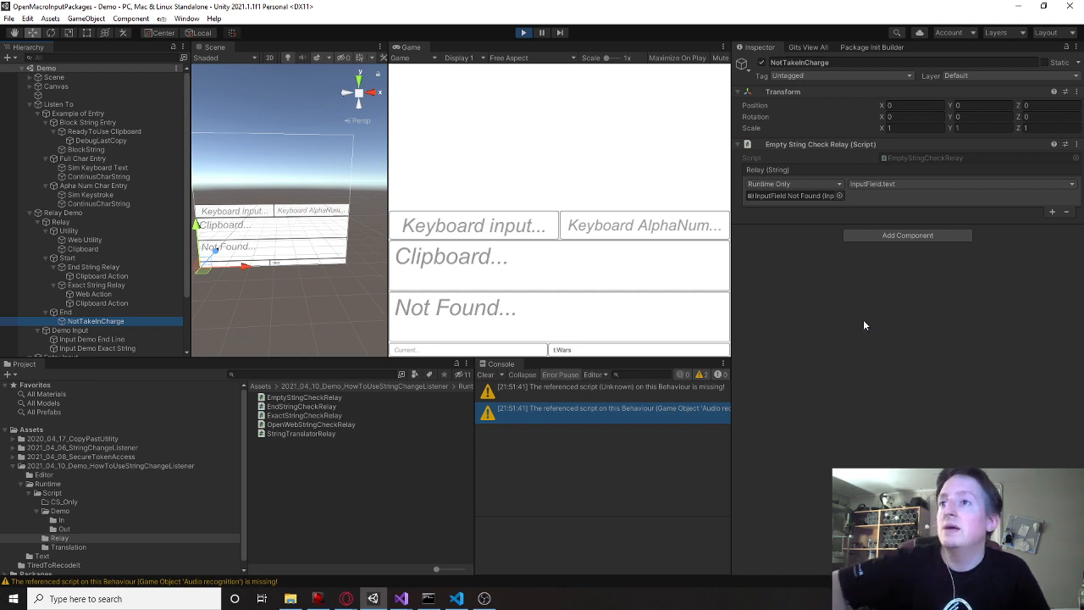
pyautogui.click(102, 274)
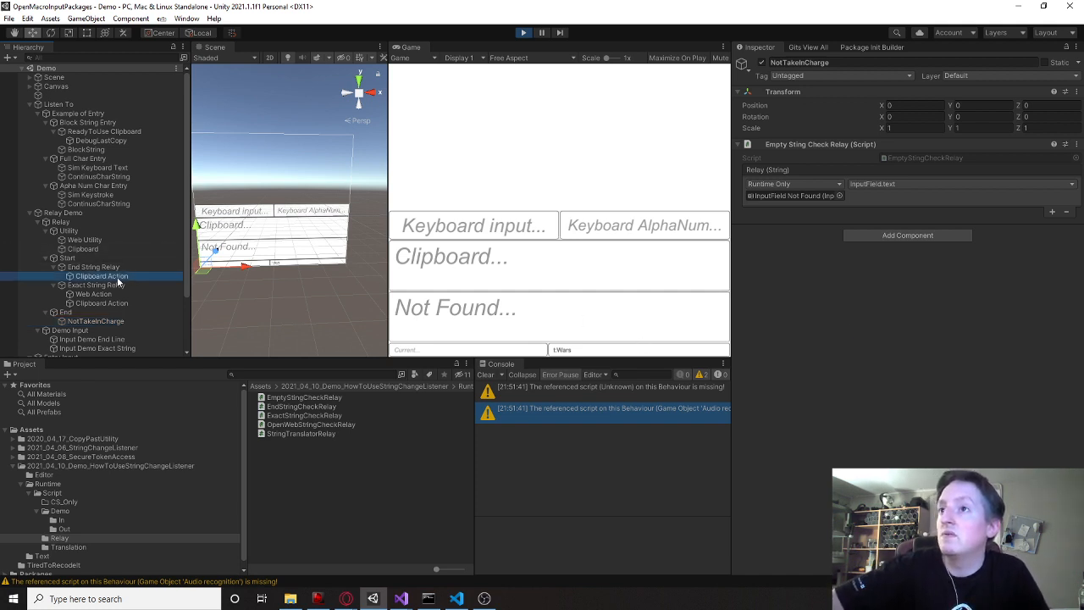
# Inspect the End String Relay clipboard action listing hello and pew replacements.
pyautogui.click(102, 274)
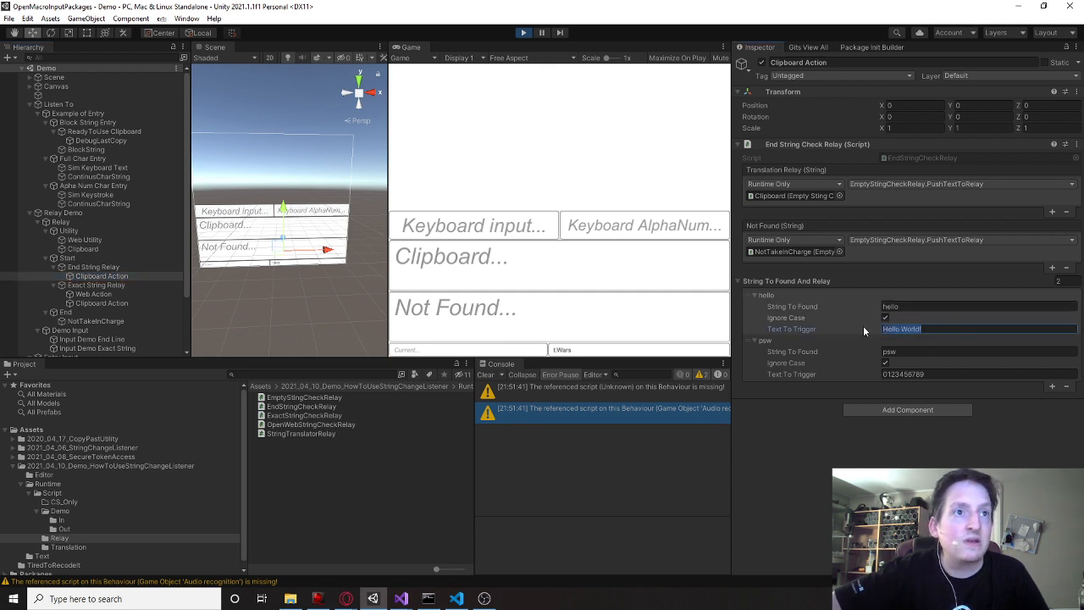
pyautogui.moveTo(830, 264)
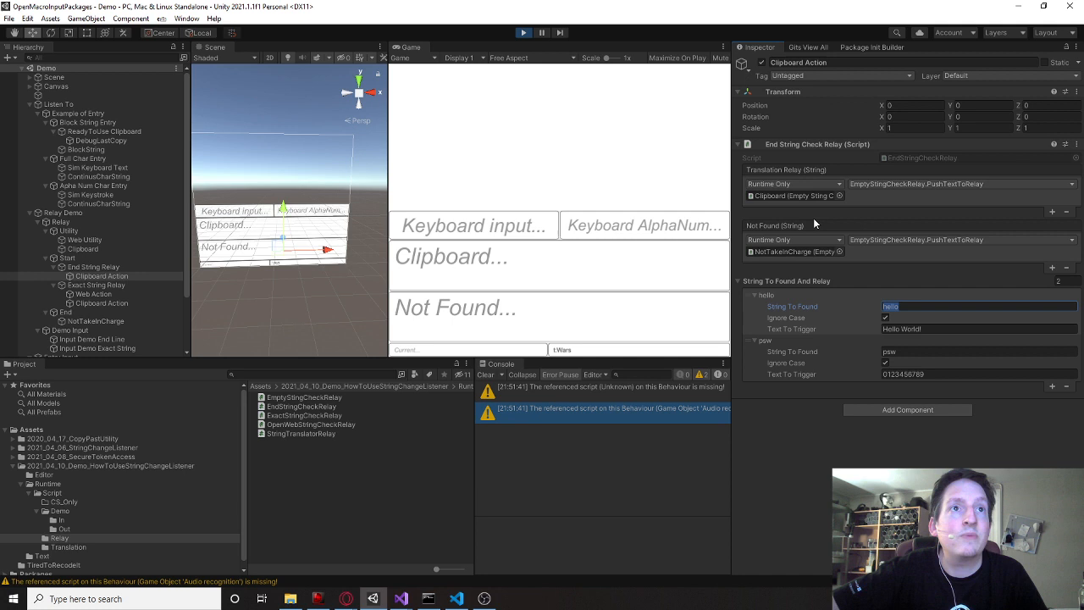
pyautogui.click(82, 248)
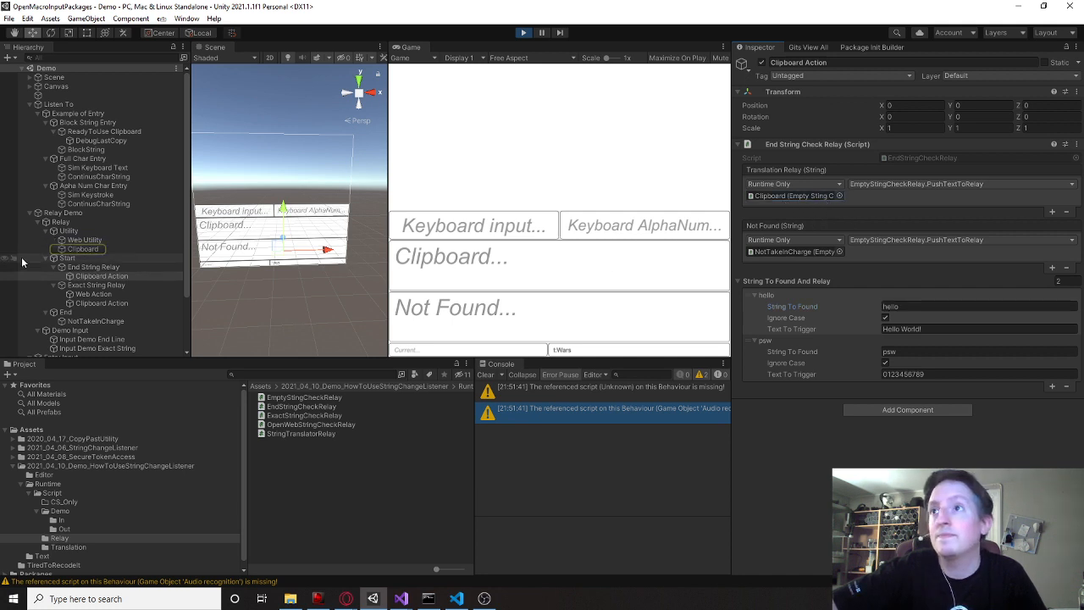
# Select the Clipboard object under Utility to reveal its timer, break listener and empty-string relay components.
pyautogui.click(82, 250)
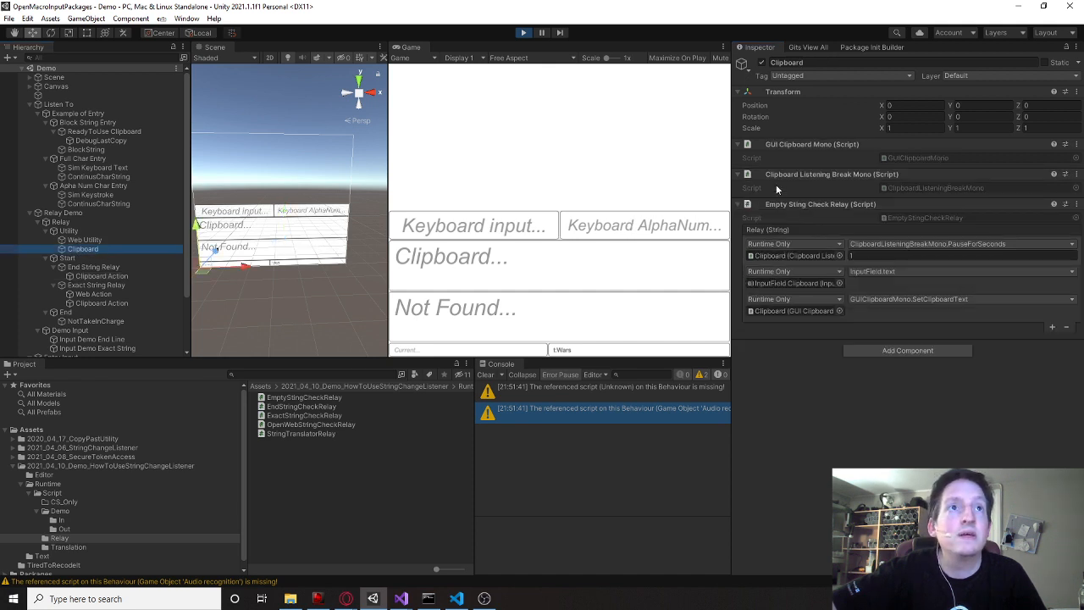
pyautogui.moveTo(823, 197)
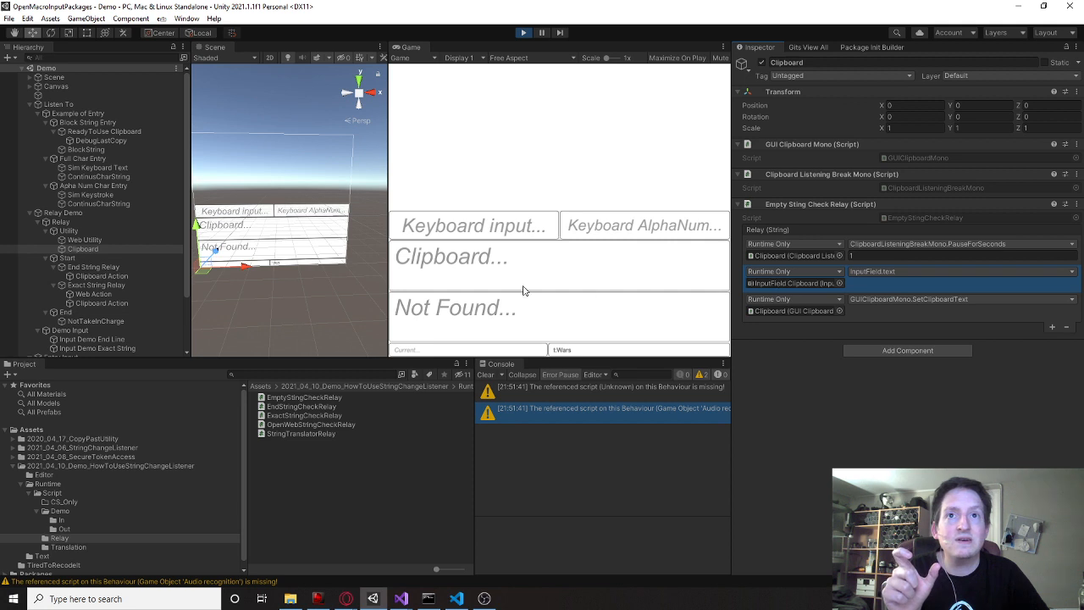
pyautogui.moveTo(488, 268)
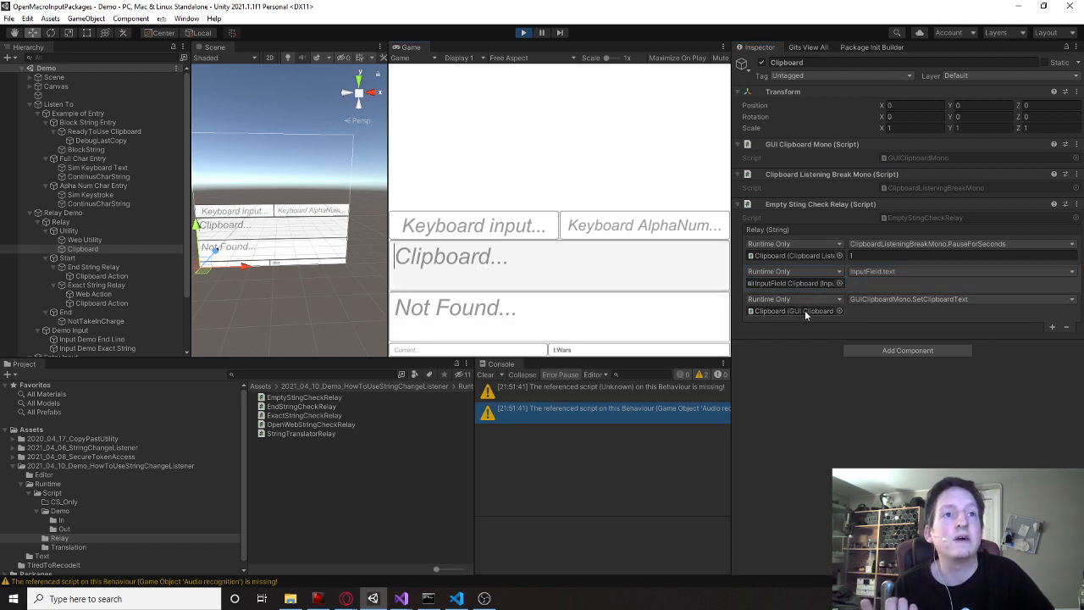
# Expand Clipboard Listening Break Mono to expose its pause, input-fill and set-clipboard-text wiring.
pyautogui.click(81, 248)
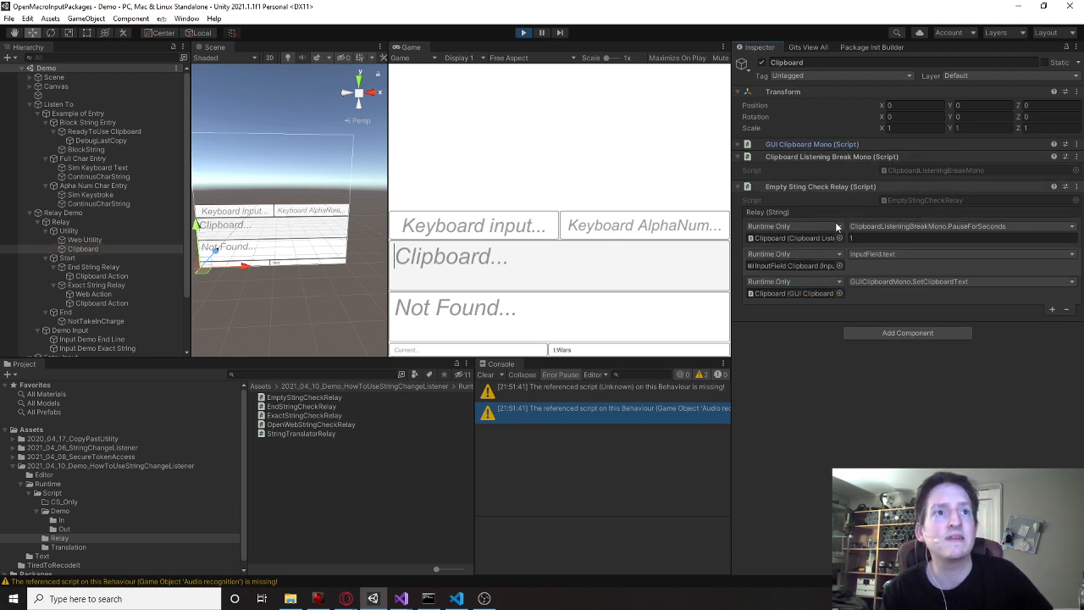
pyautogui.moveTo(870, 298)
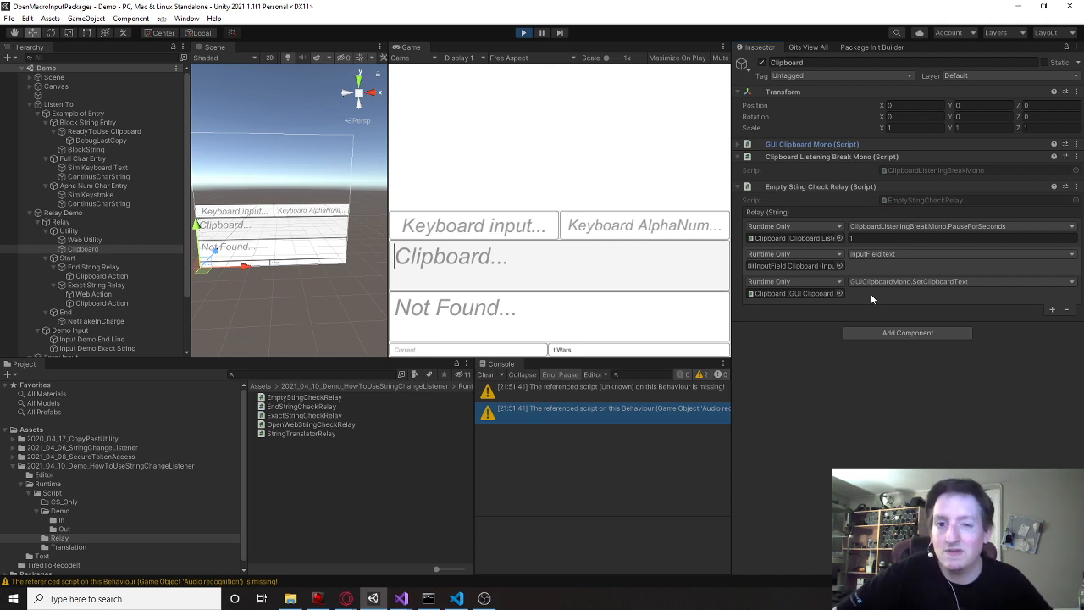
pyautogui.moveTo(919, 320)
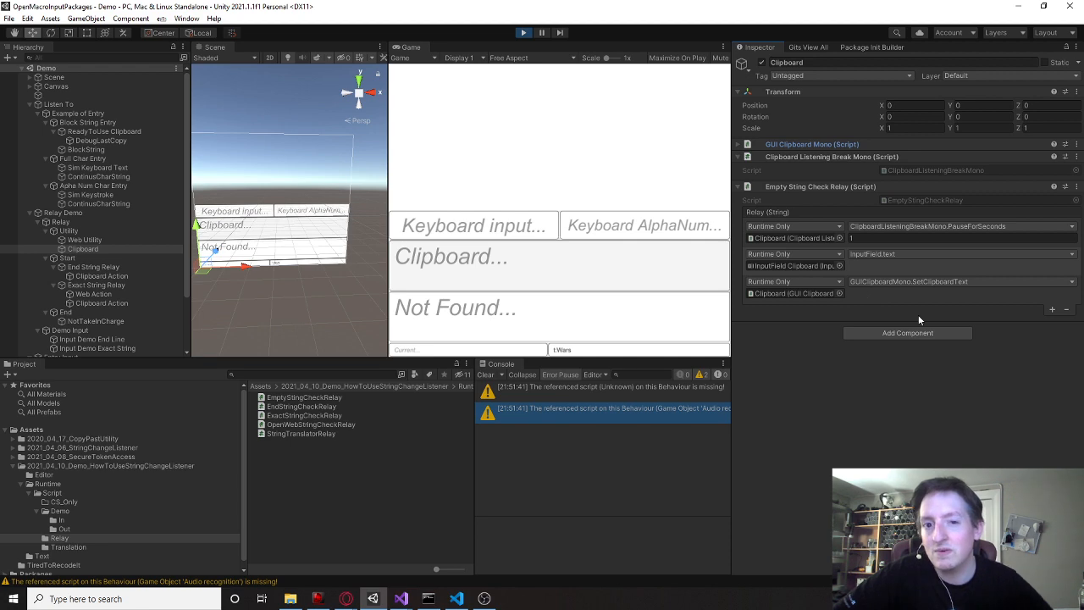